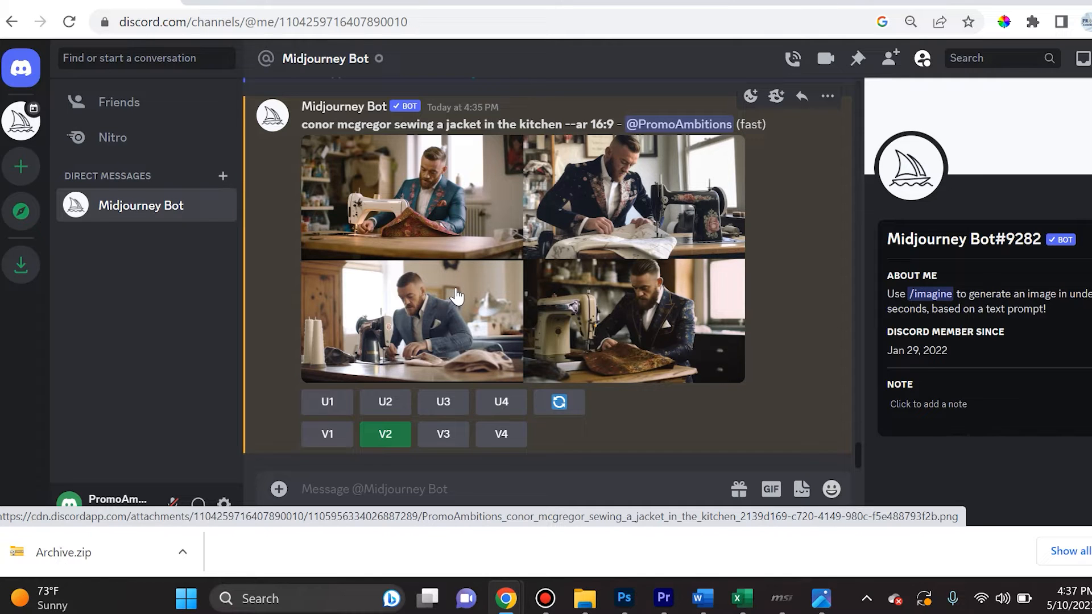
mouse_move(478, 298)
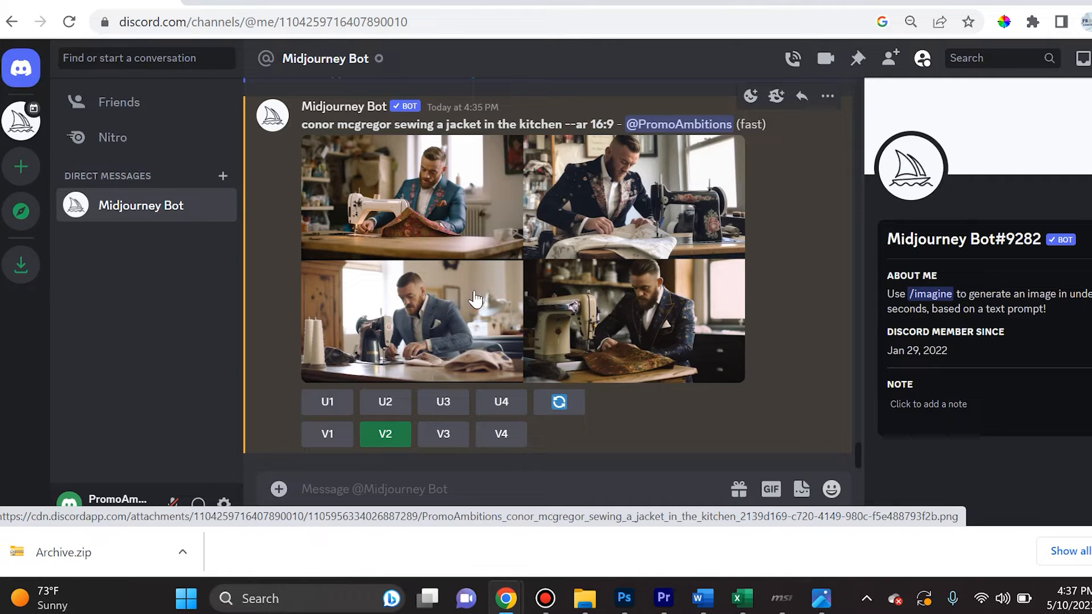
mouse_move(616, 278)
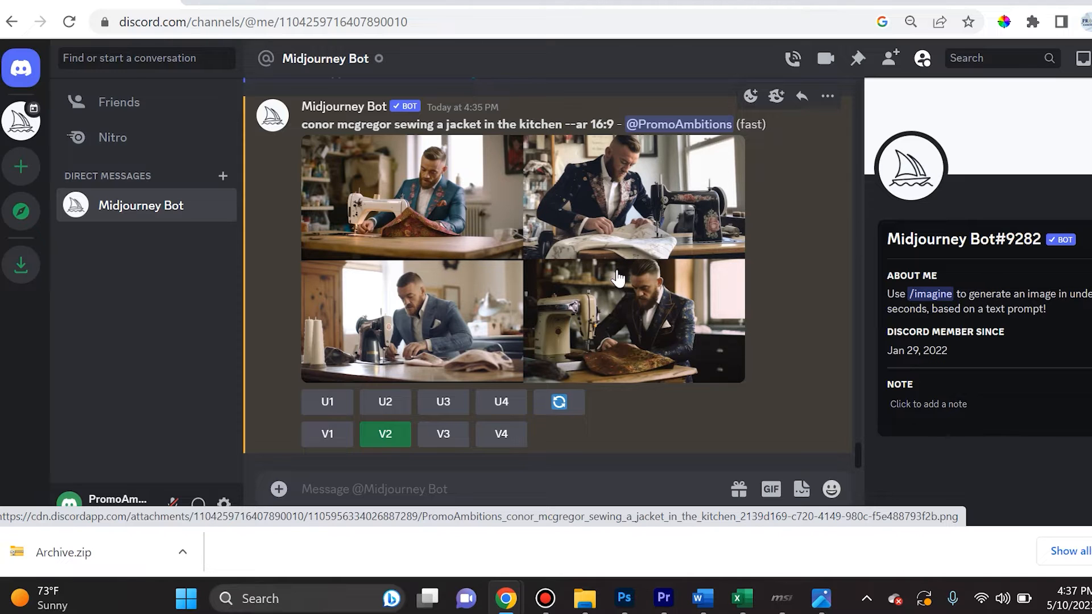
mouse_move(477, 346)
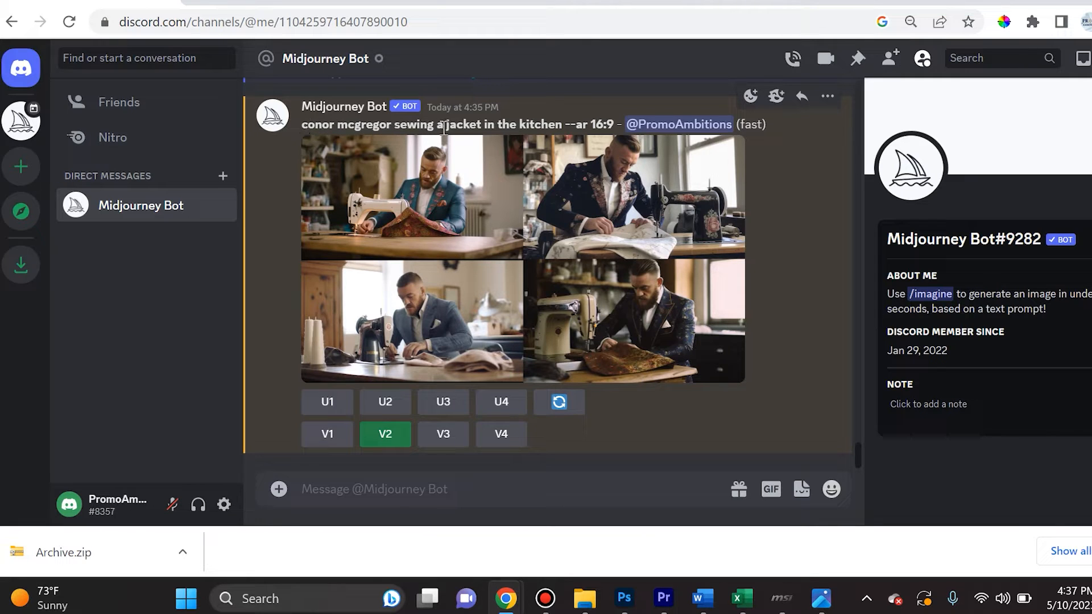
mouse_move(611, 124)
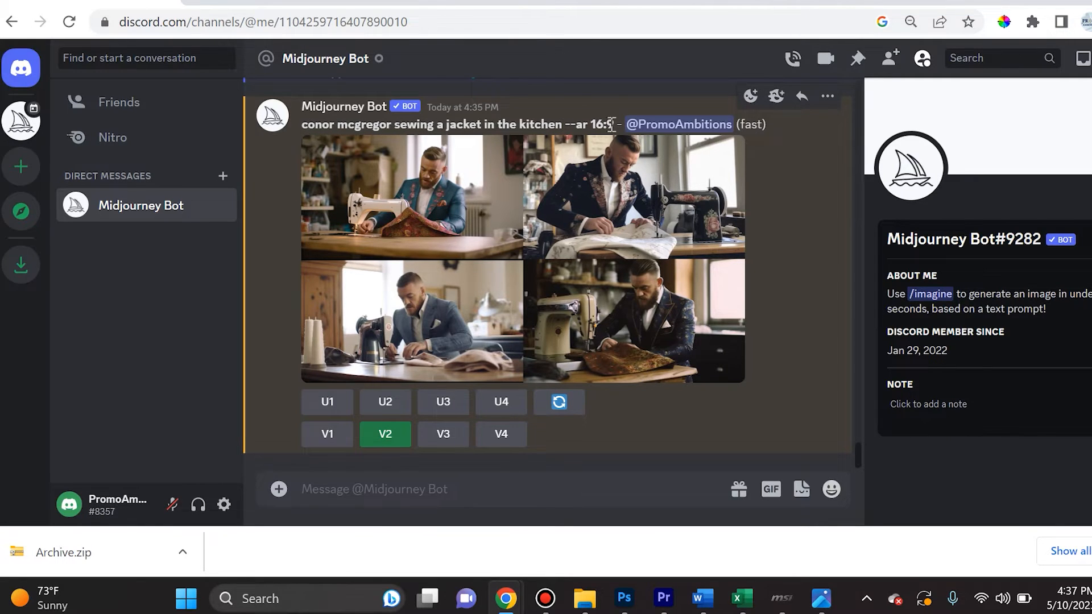
mouse_move(635, 171)
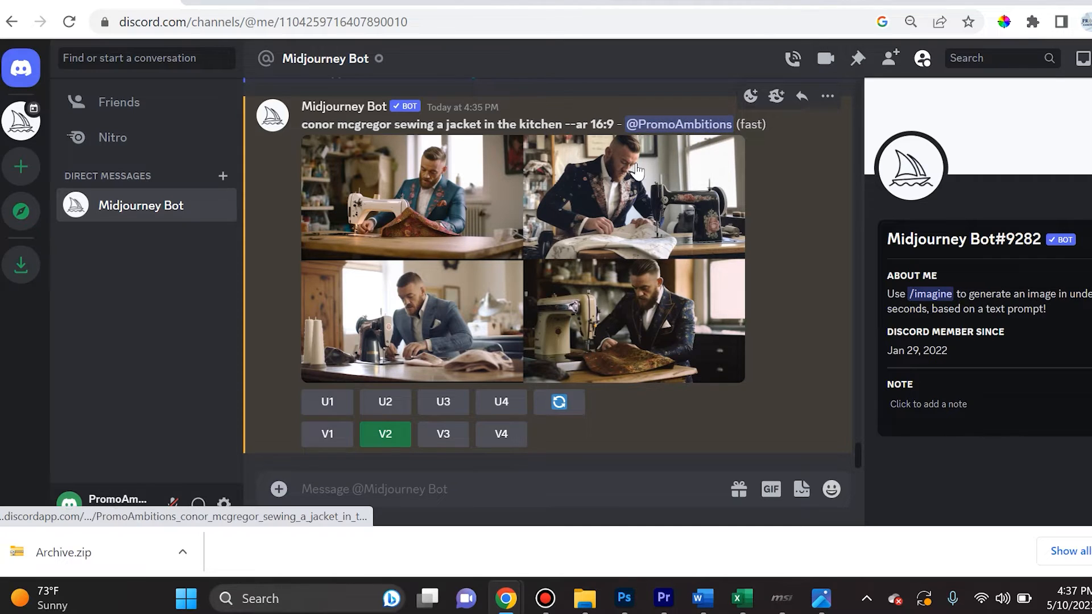
mouse_move(657, 233)
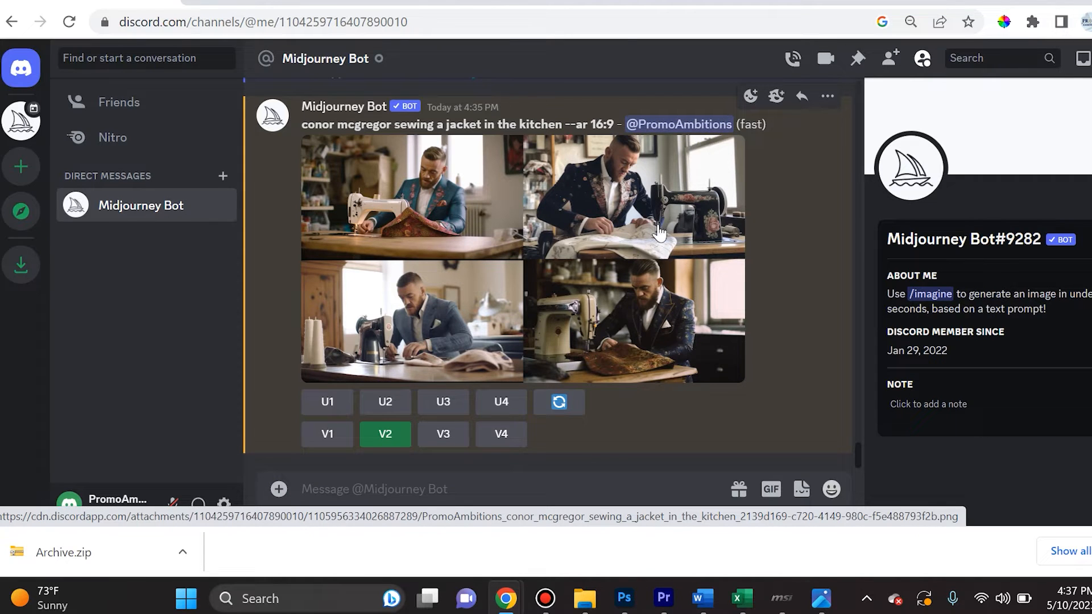
mouse_move(604, 207)
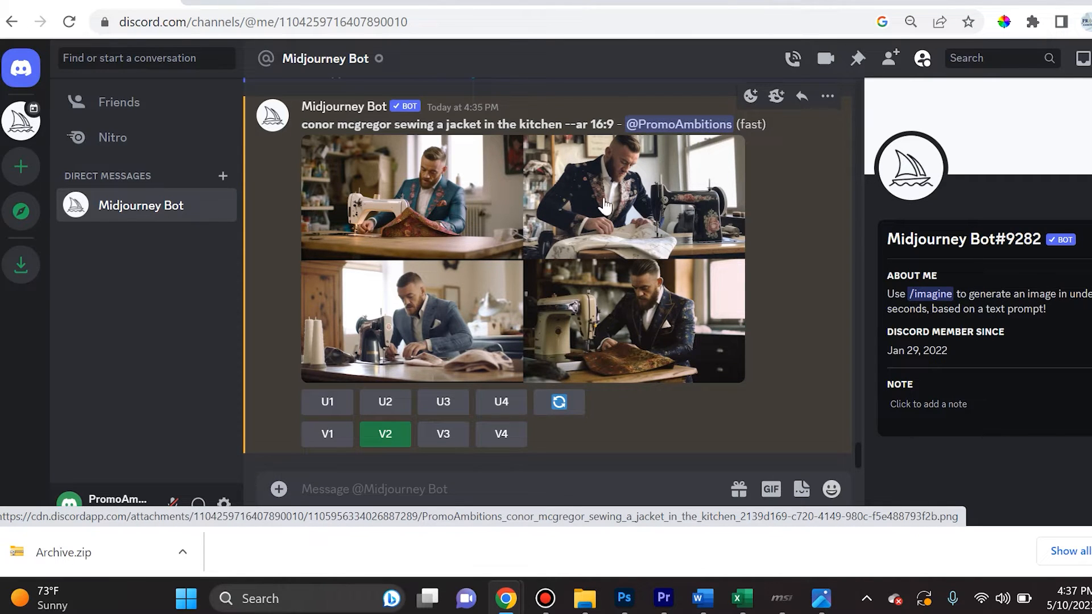
mouse_move(404, 422)
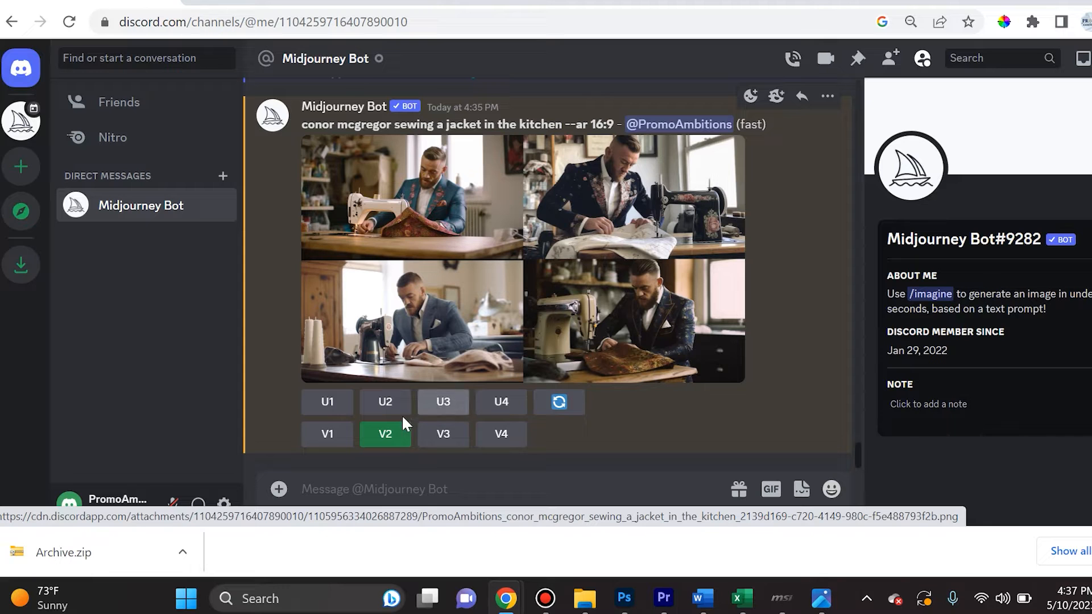
Request V2 variations of the second sewing-jacket image and scroll between the grids.
left_click(384, 435)
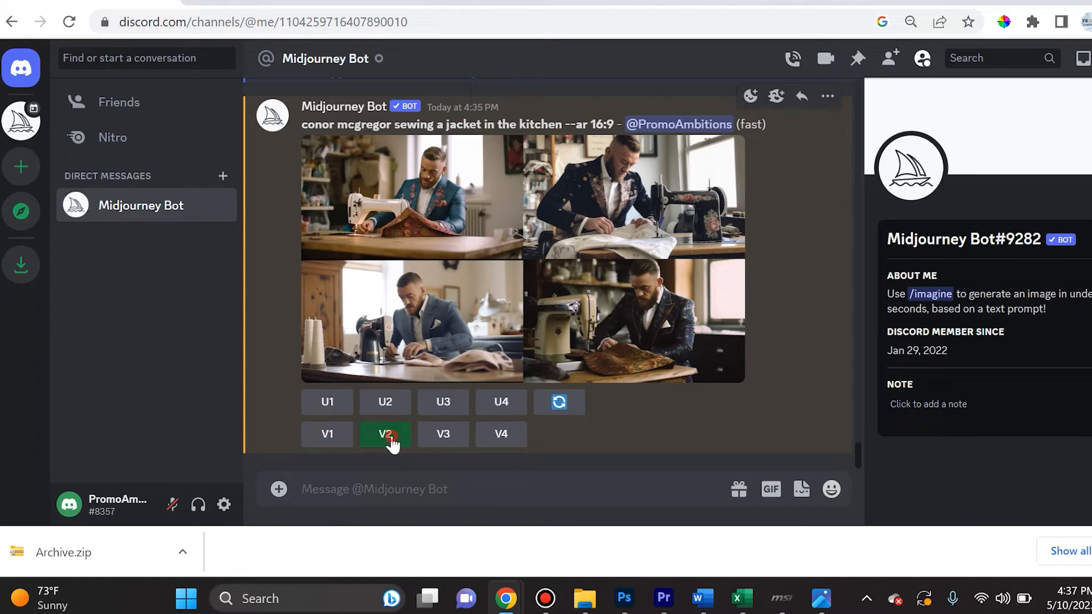
left_click(384, 434)
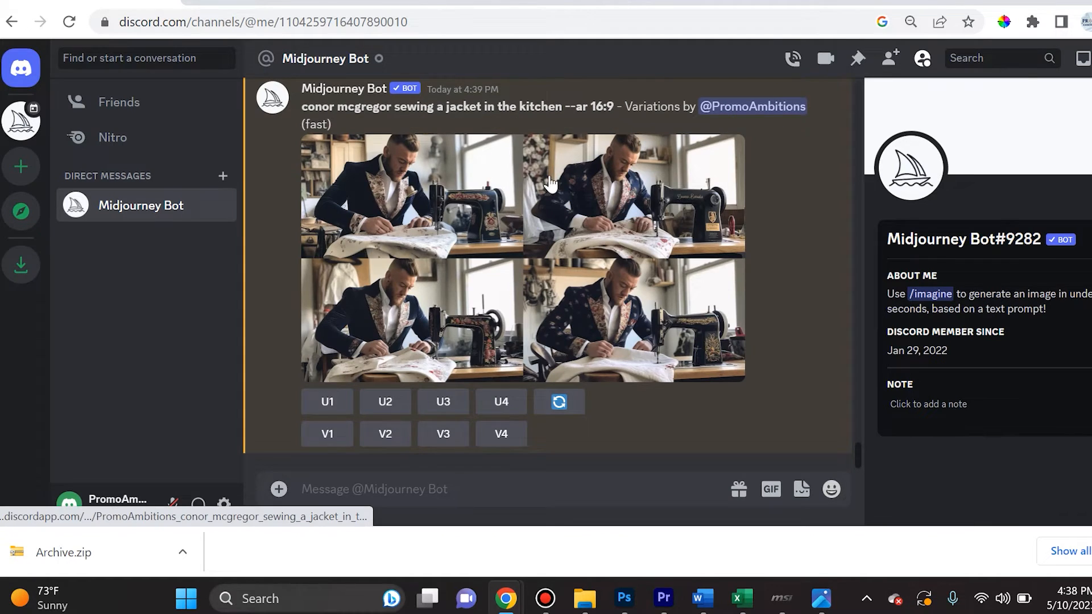
left_click(384, 433)
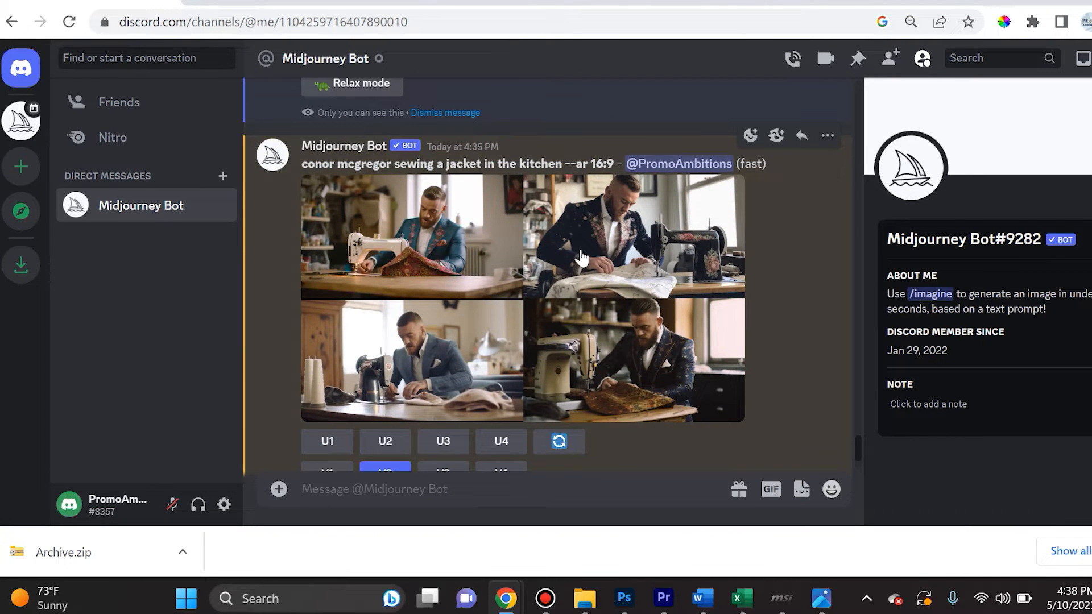
left_click(384, 205)
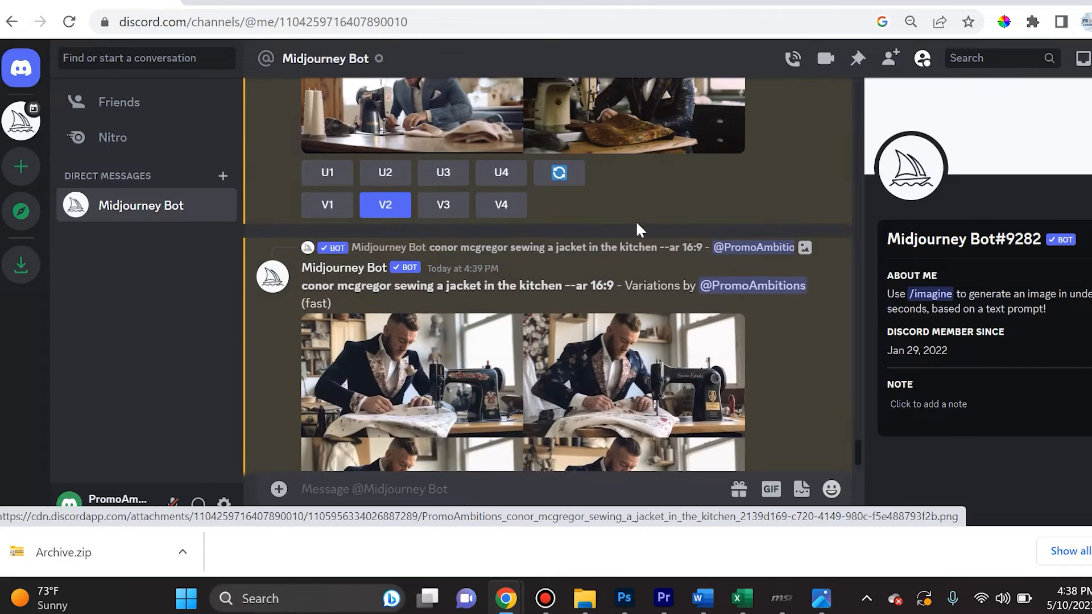
scroll("down", 3)
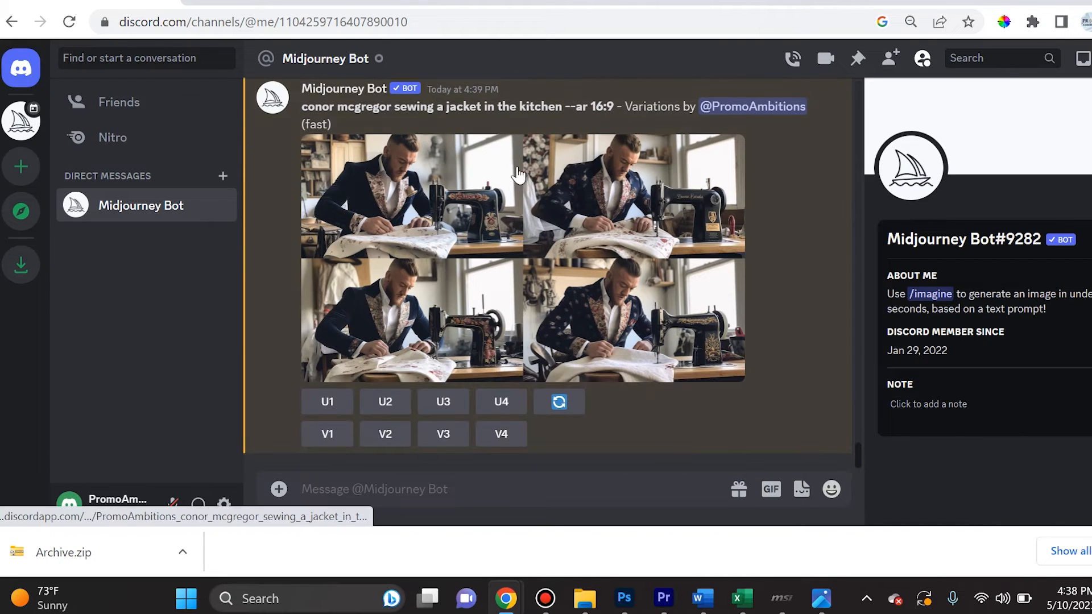
mouse_move(601, 257)
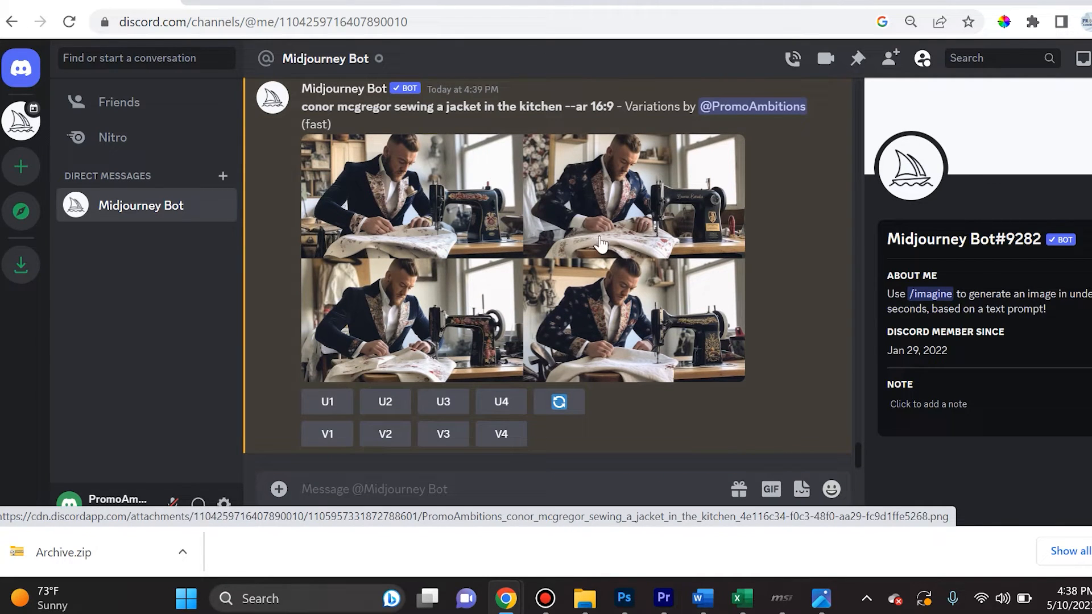
mouse_move(588, 200)
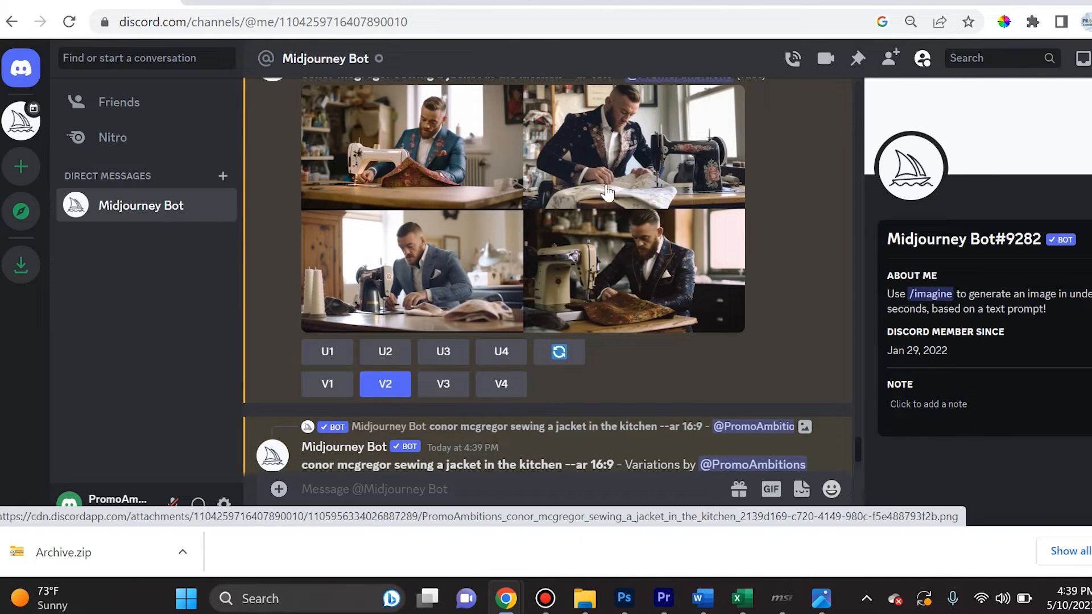
mouse_move(592, 296)
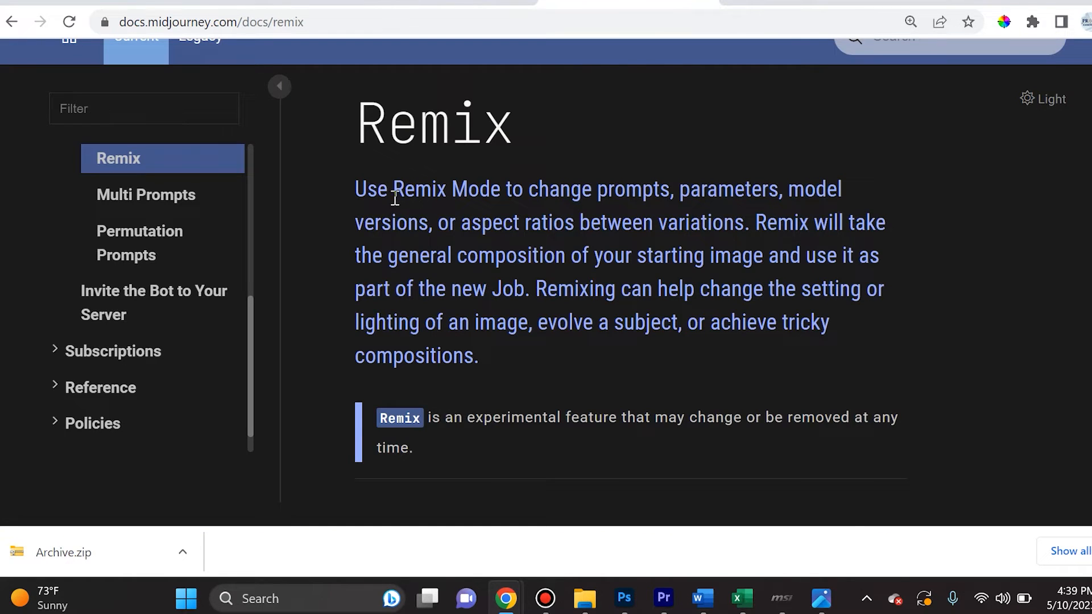
mouse_move(551, 212)
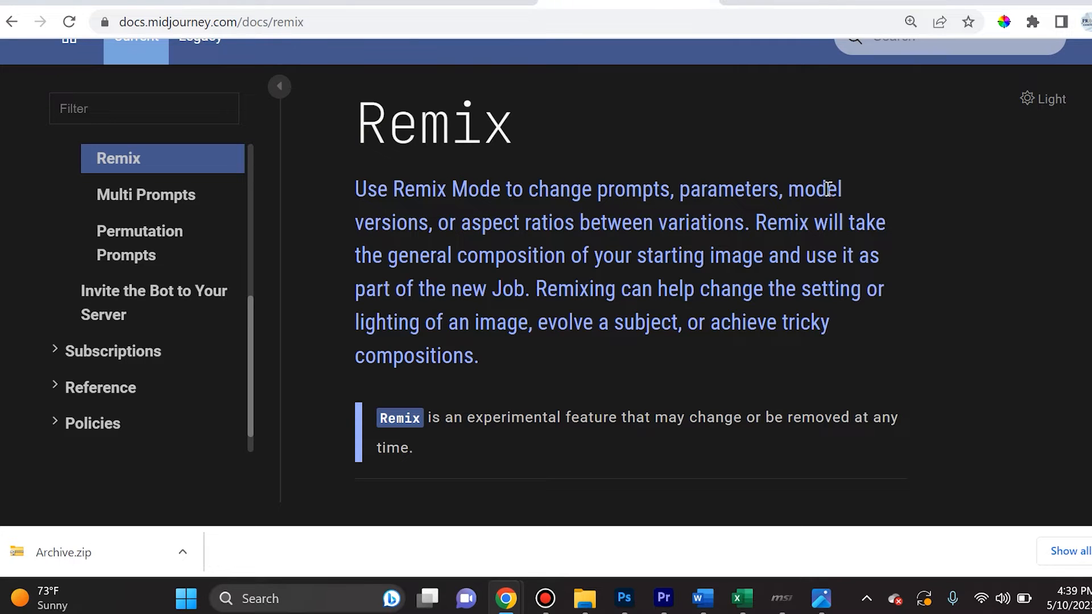
mouse_move(704, 224)
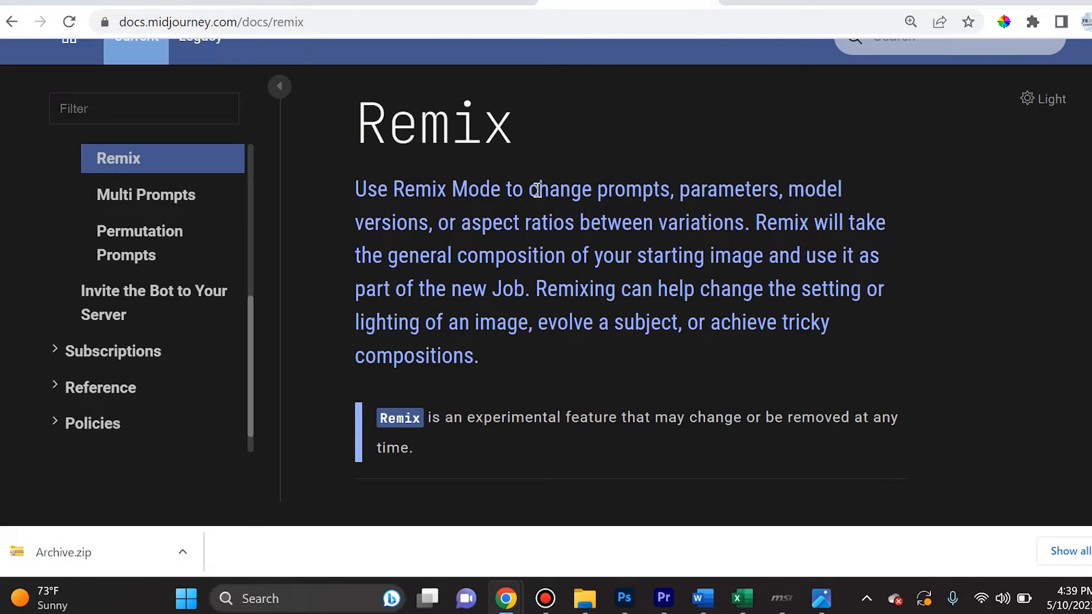
Read the Remix docs introduction, highlighting the word 'parameters', then return to Discord.
left_click_drag(529, 189, 668, 189)
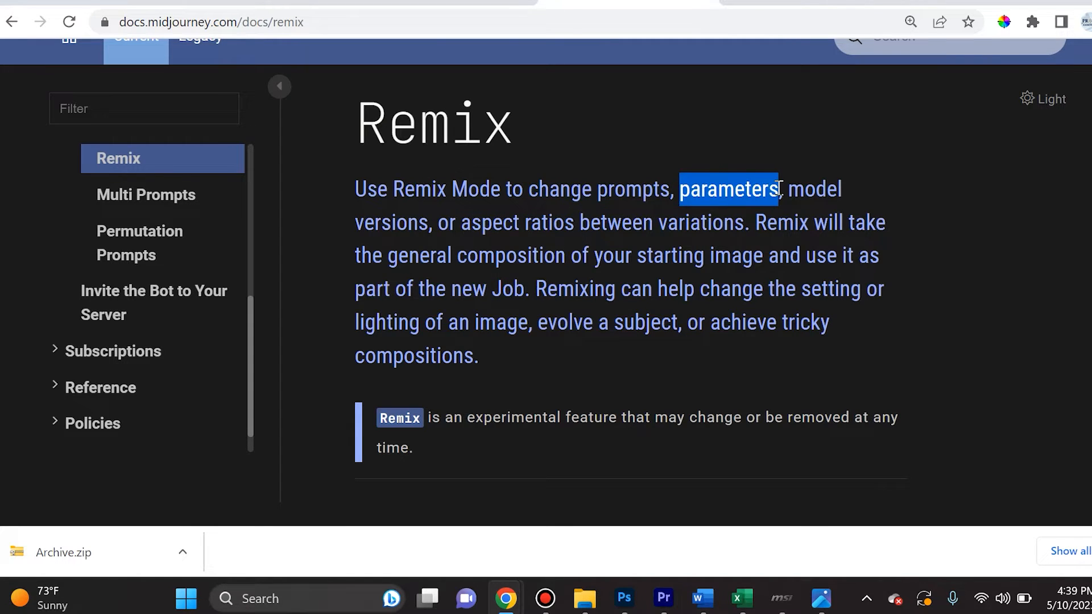
left_click(747, 223)
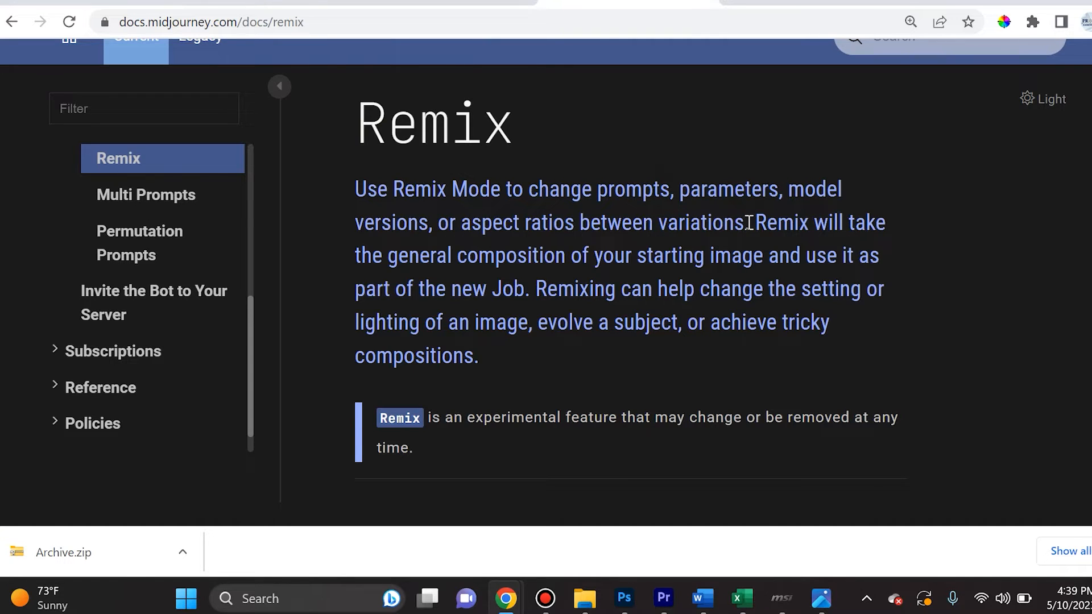
mouse_move(783, 235)
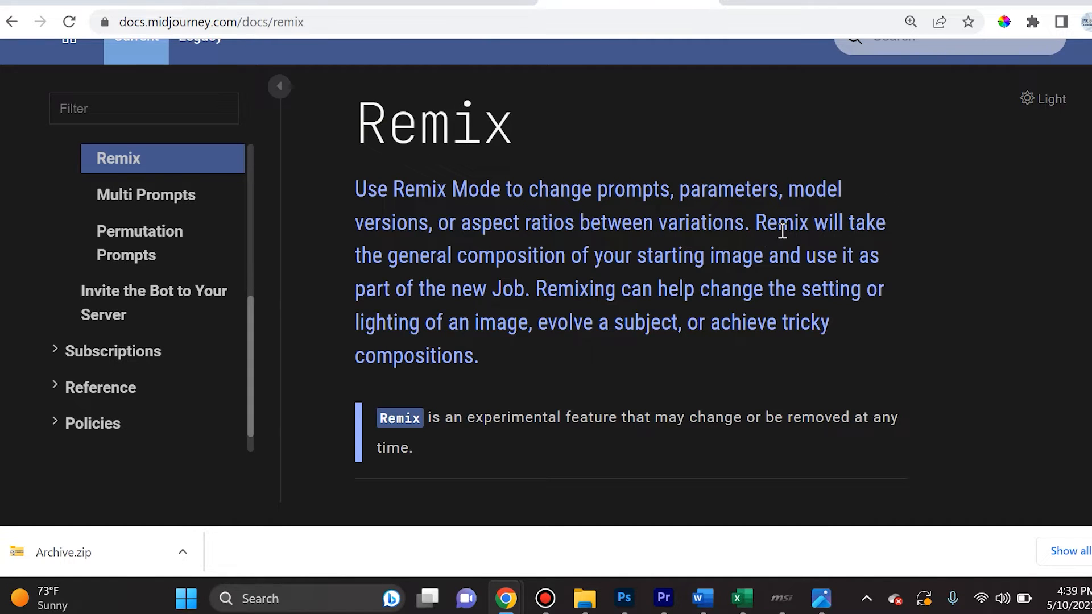
mouse_move(658, 267)
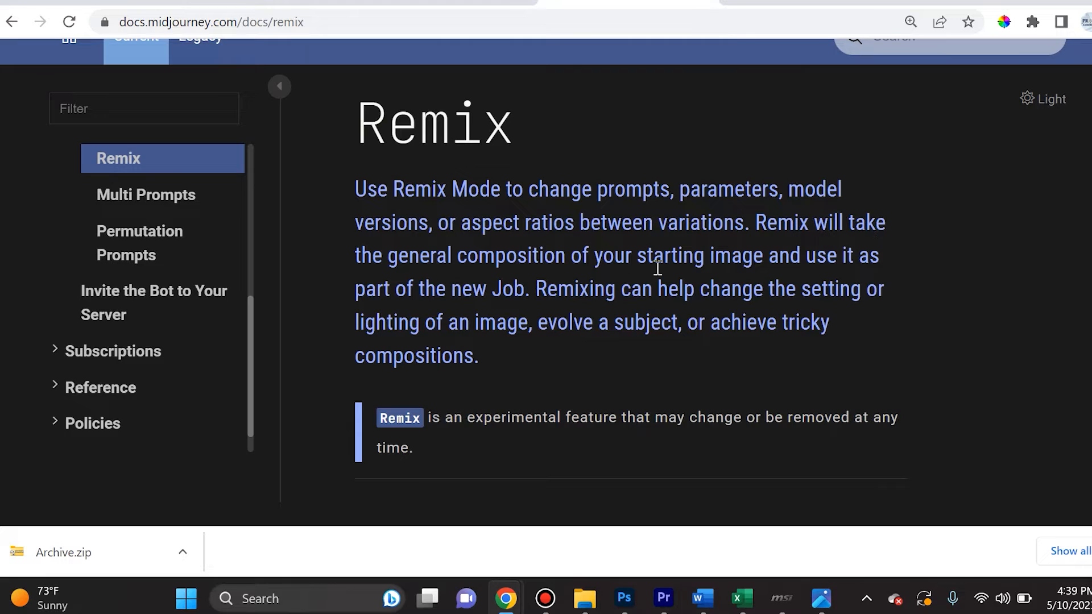
mouse_move(469, 326)
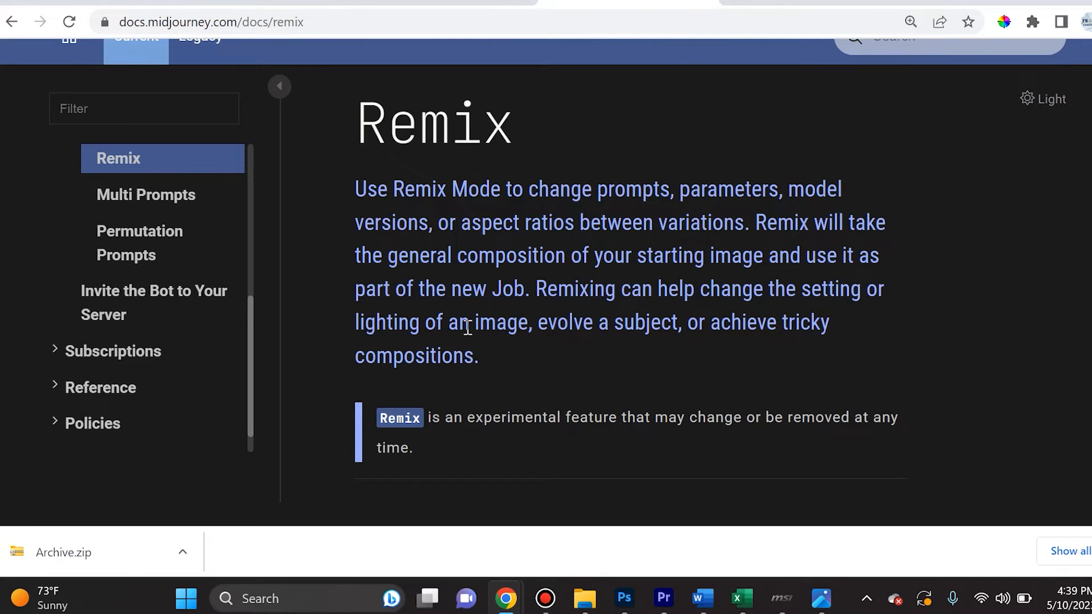
mouse_move(538, 297)
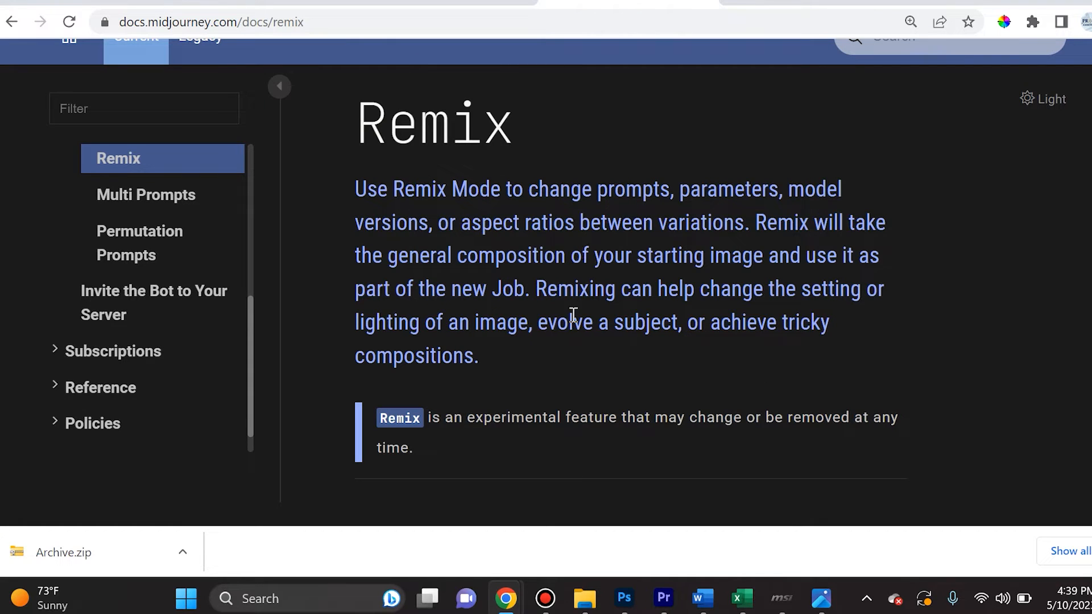
mouse_move(799, 314)
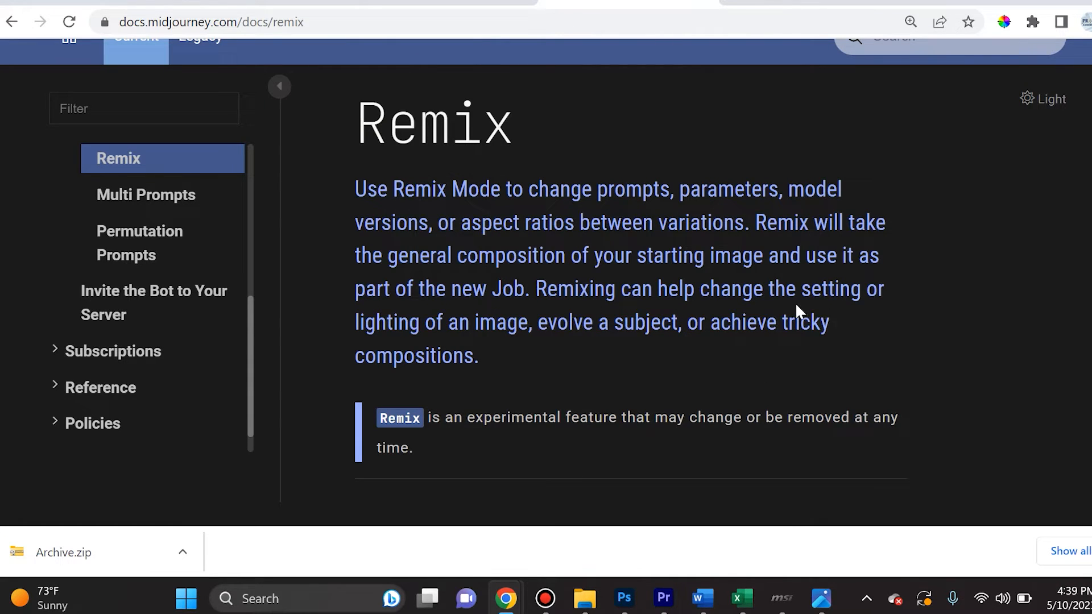
mouse_move(596, 343)
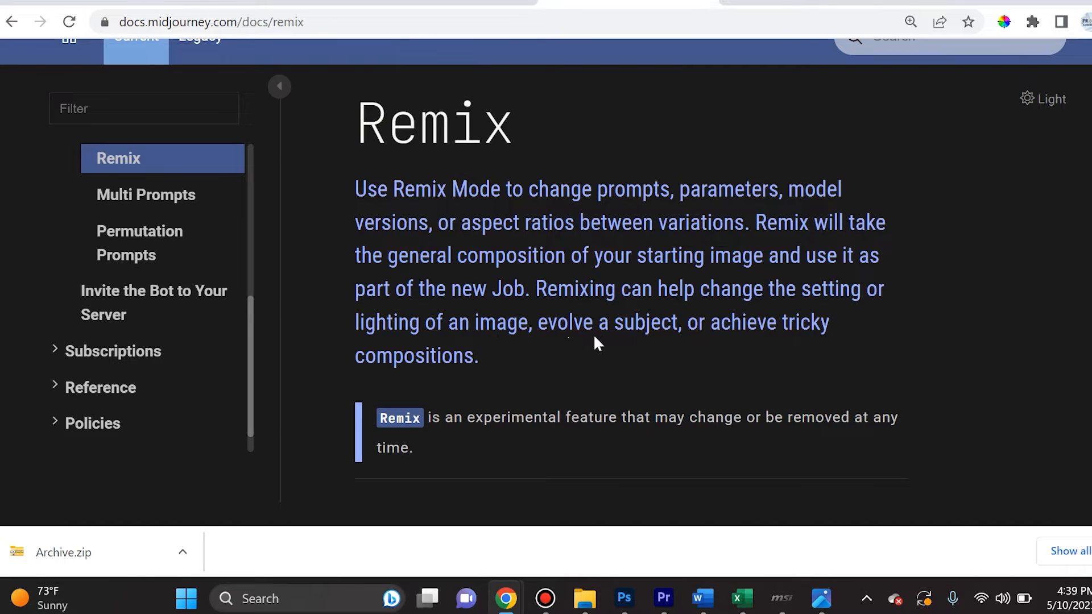
scroll("down", 3)
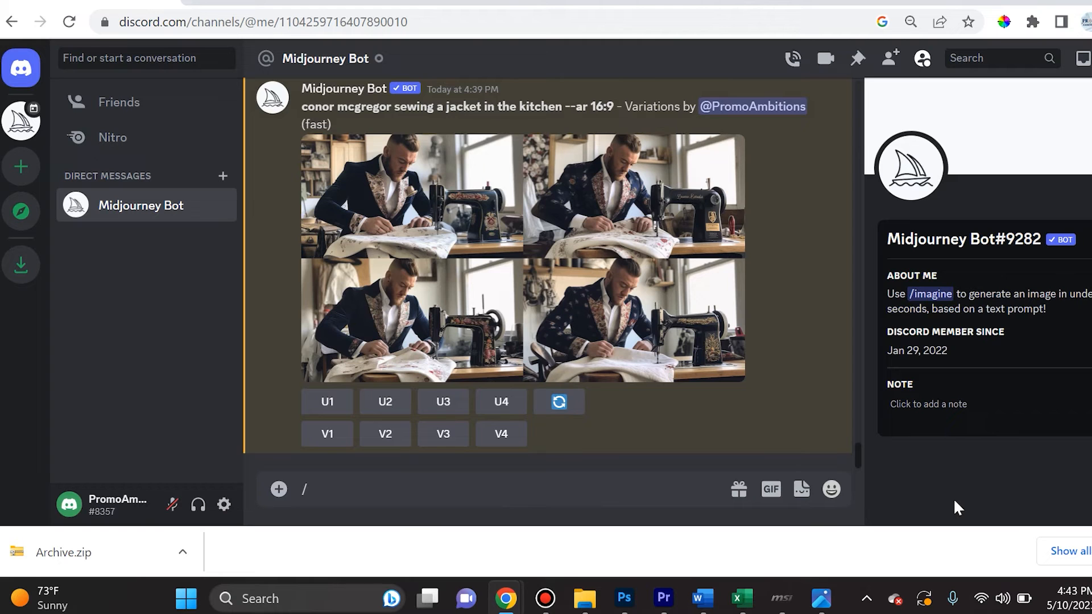
Send the /settings command and turn on Remix mode in the posted panel.
type("/")
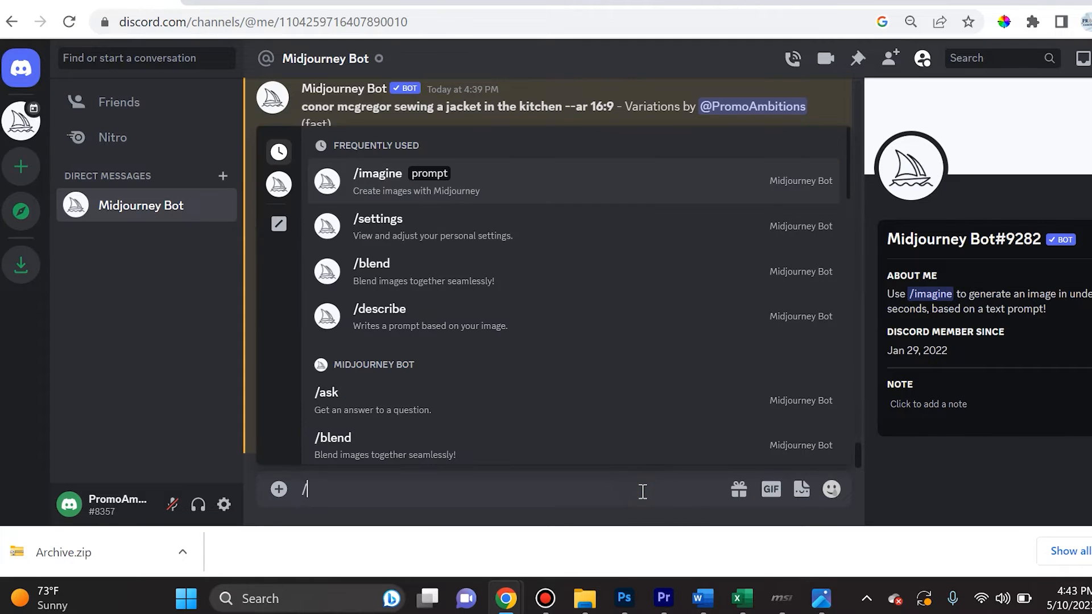
mouse_move(455, 236)
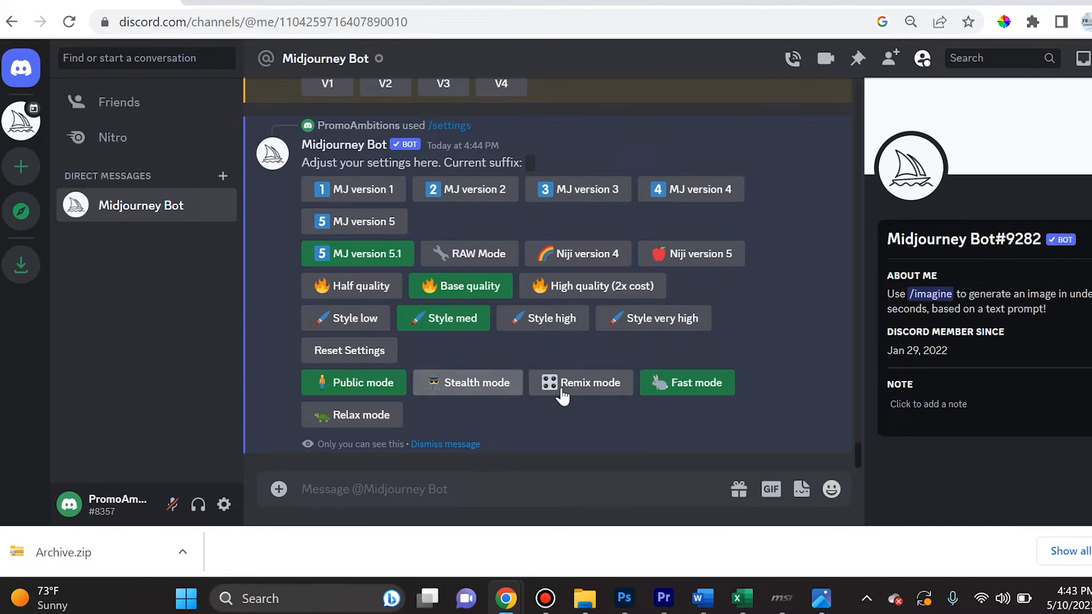
mouse_move(577, 405)
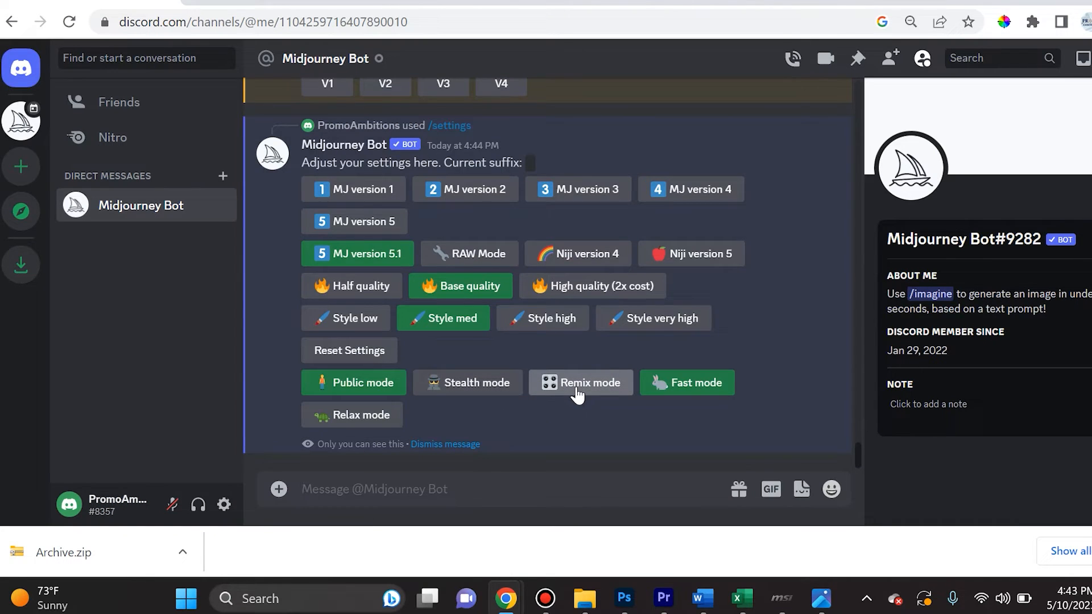
mouse_move(557, 371)
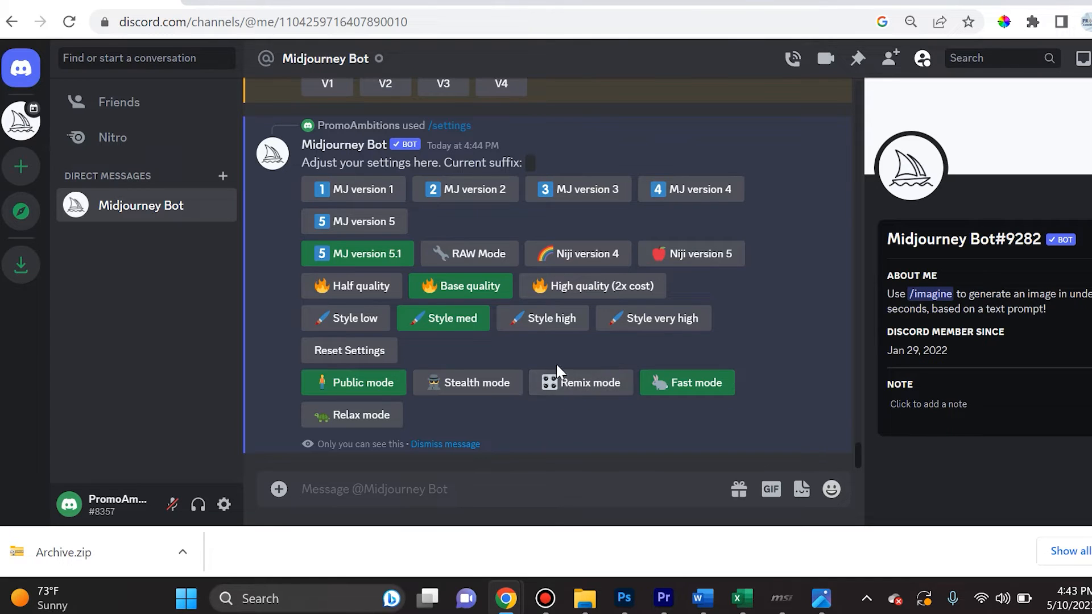
left_click(581, 382)
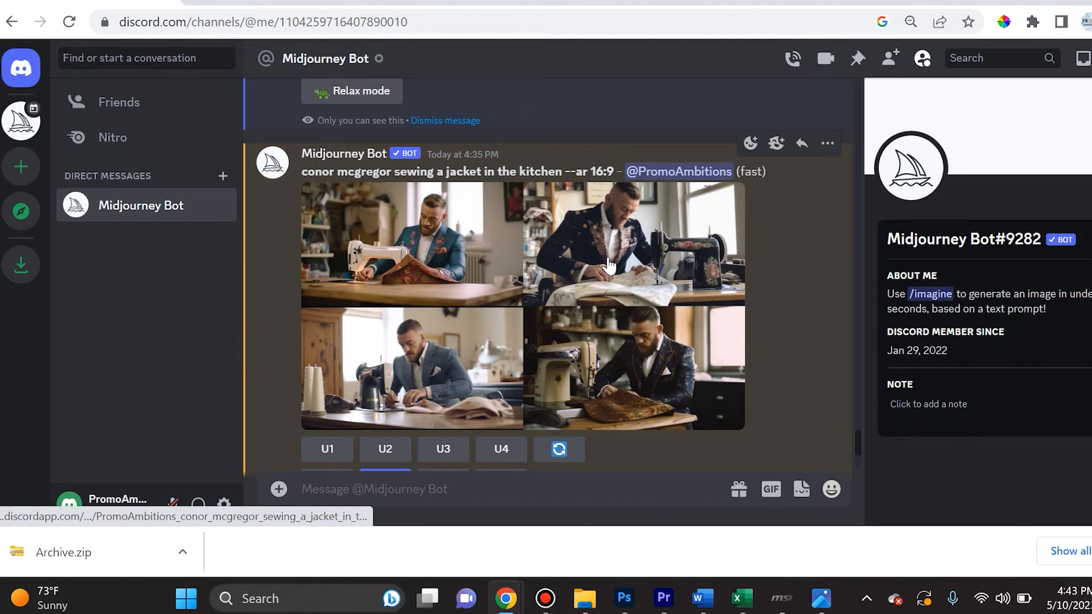
left_click(385, 391)
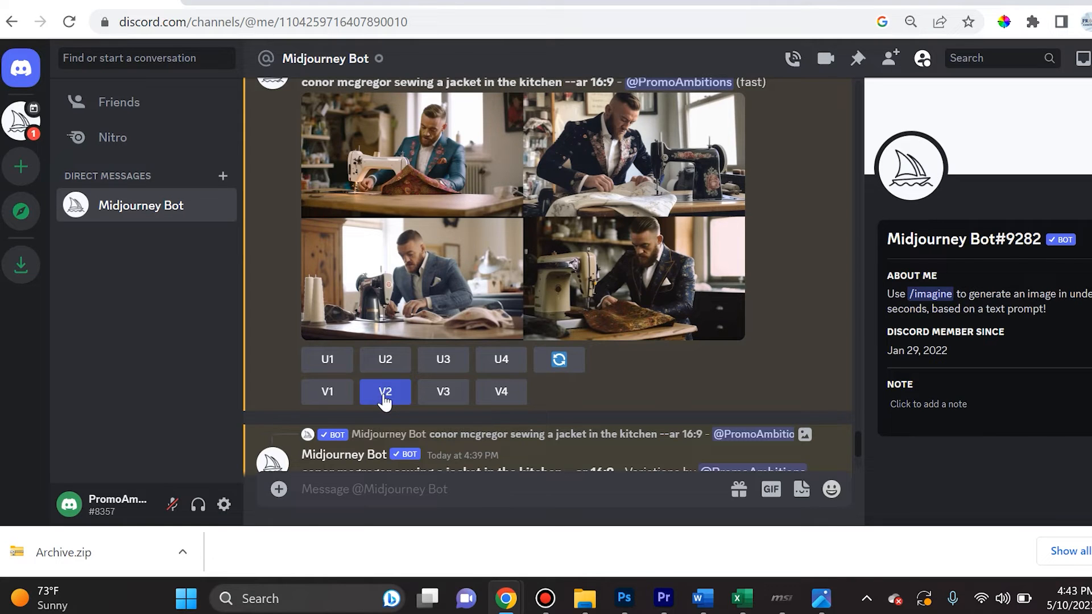
left_click(385, 391)
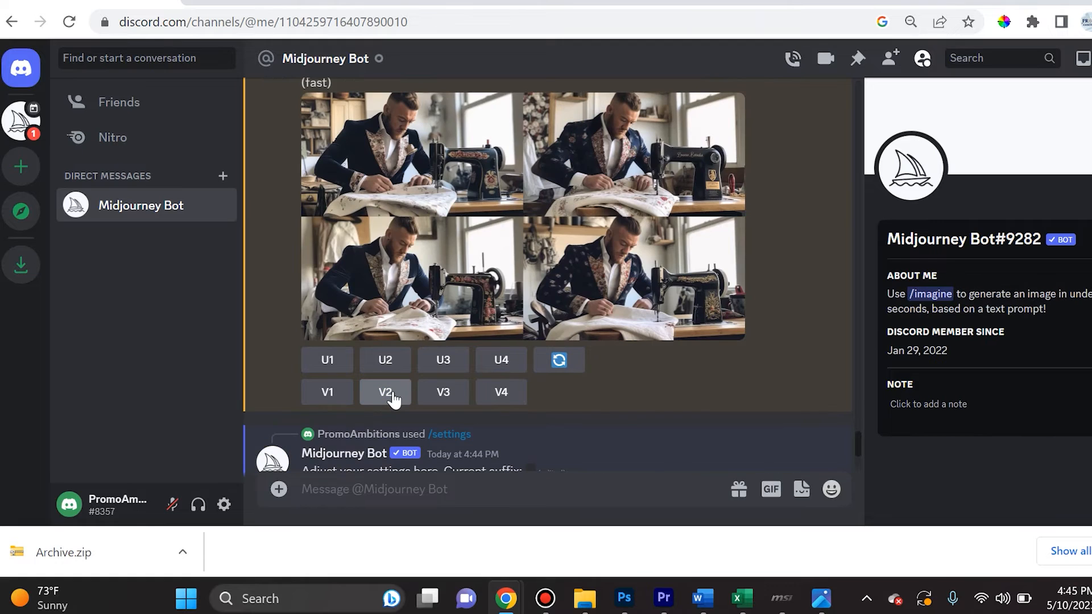
Start the Remix Prompt for image 2 and begin prefixing it with <1800s>.
left_click(385, 391)
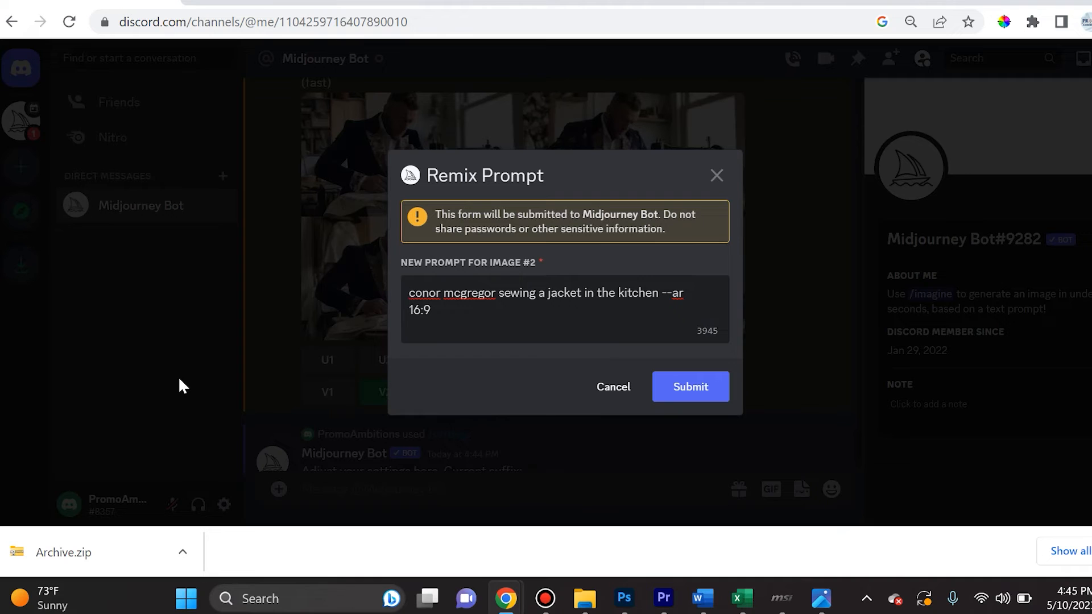
type("<1800s>")
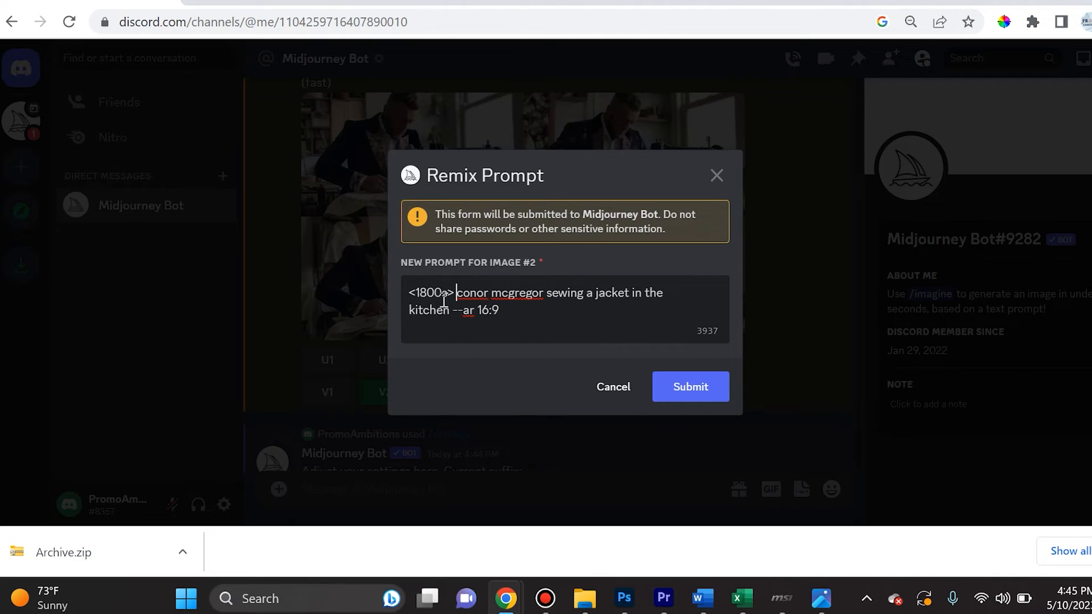
mouse_move(682, 392)
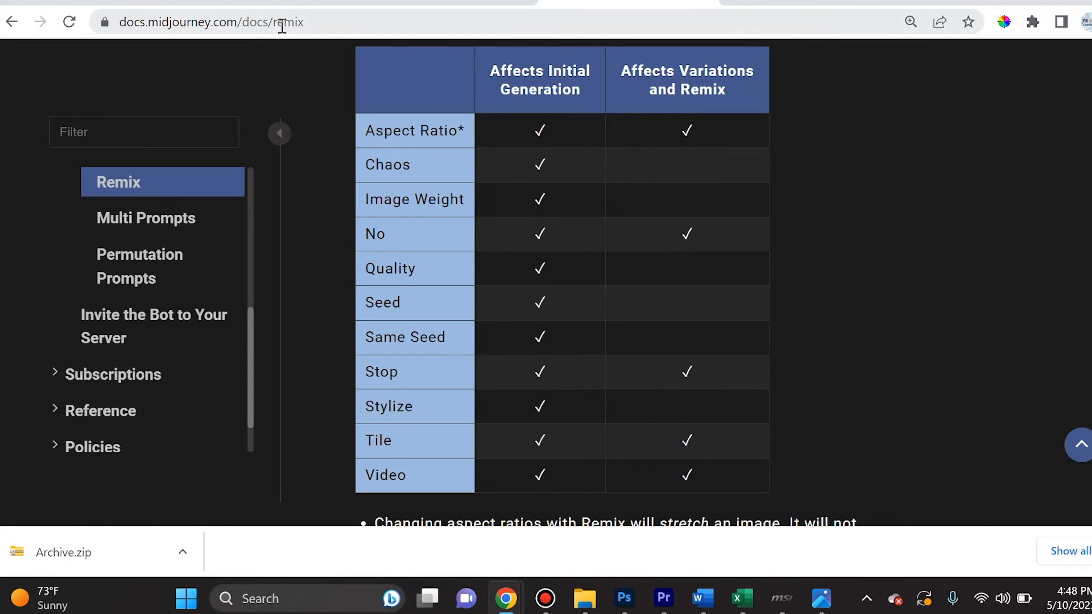
mouse_move(598, 62)
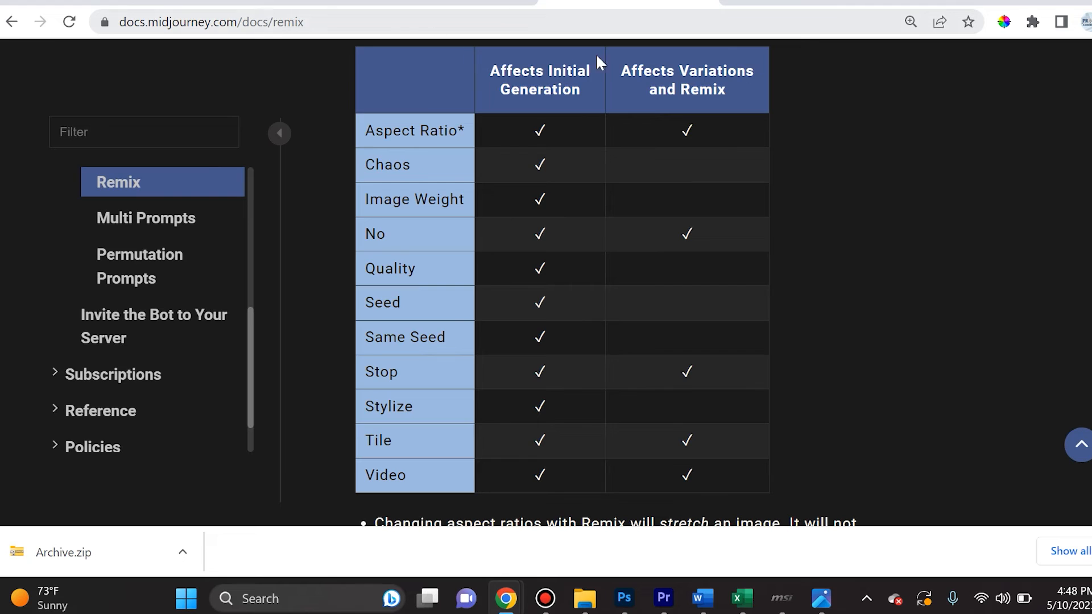
mouse_move(421, 131)
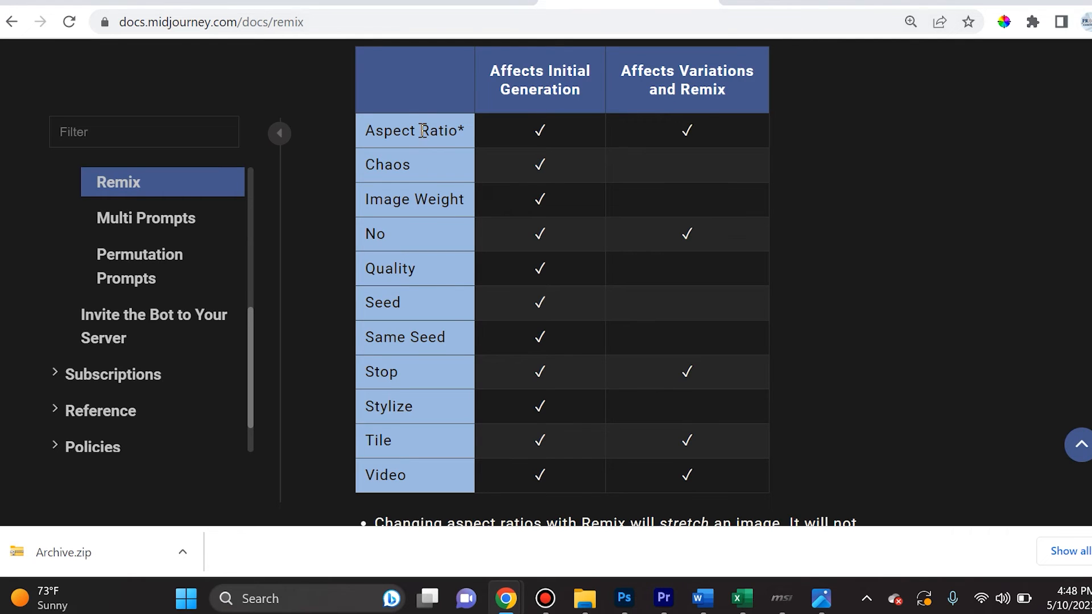
mouse_move(402, 423)
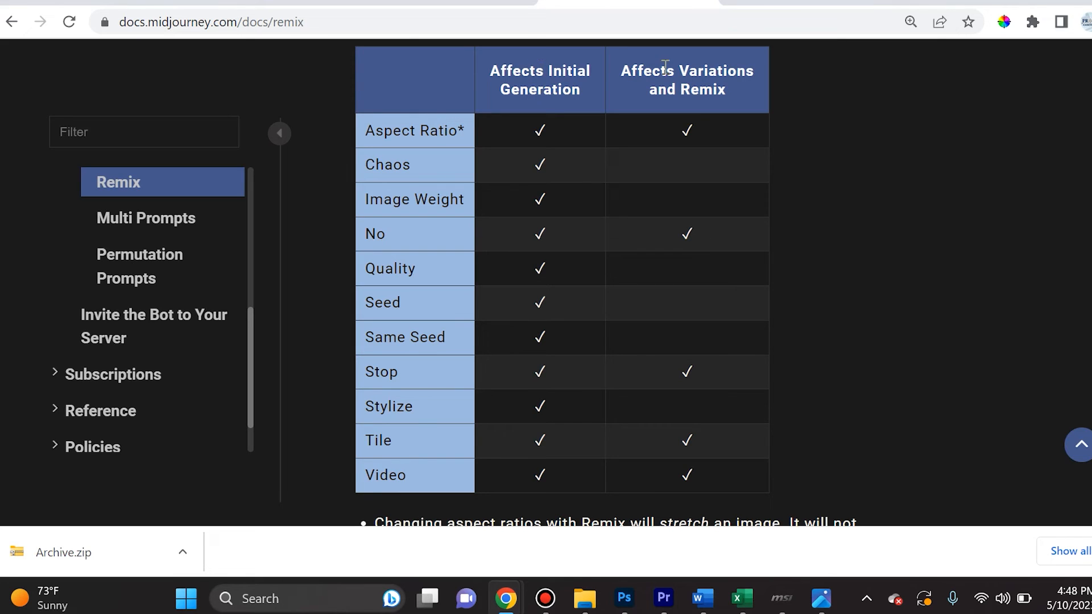
mouse_move(735, 91)
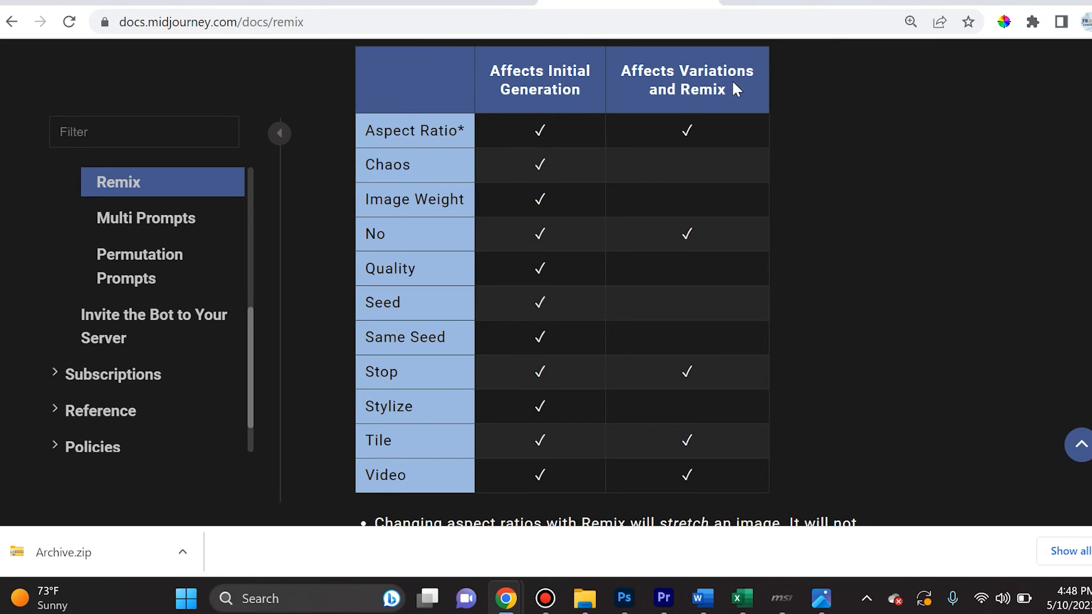
mouse_move(711, 116)
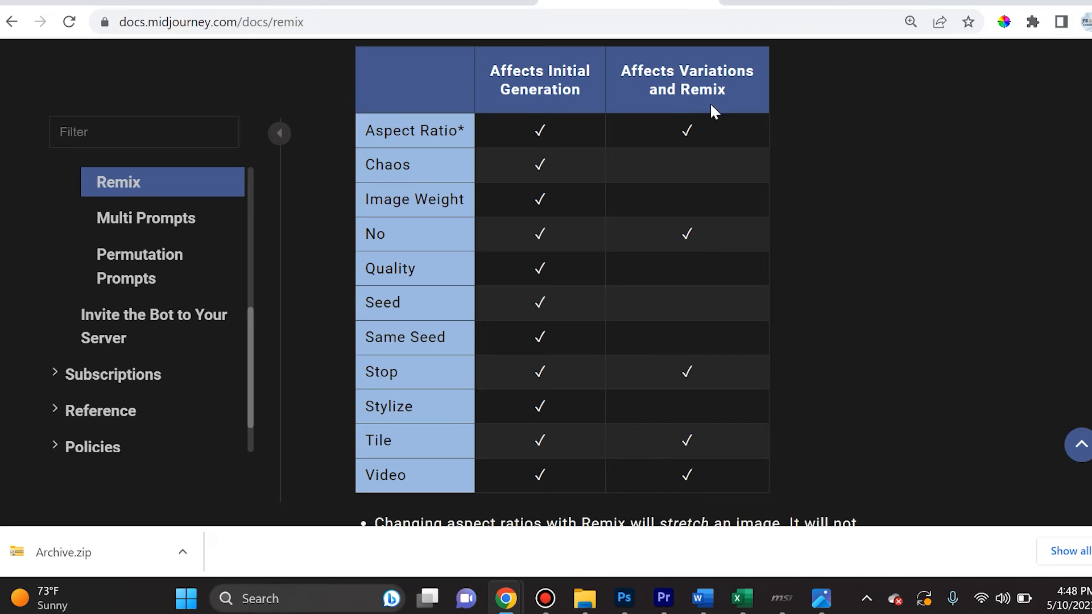
mouse_move(678, 142)
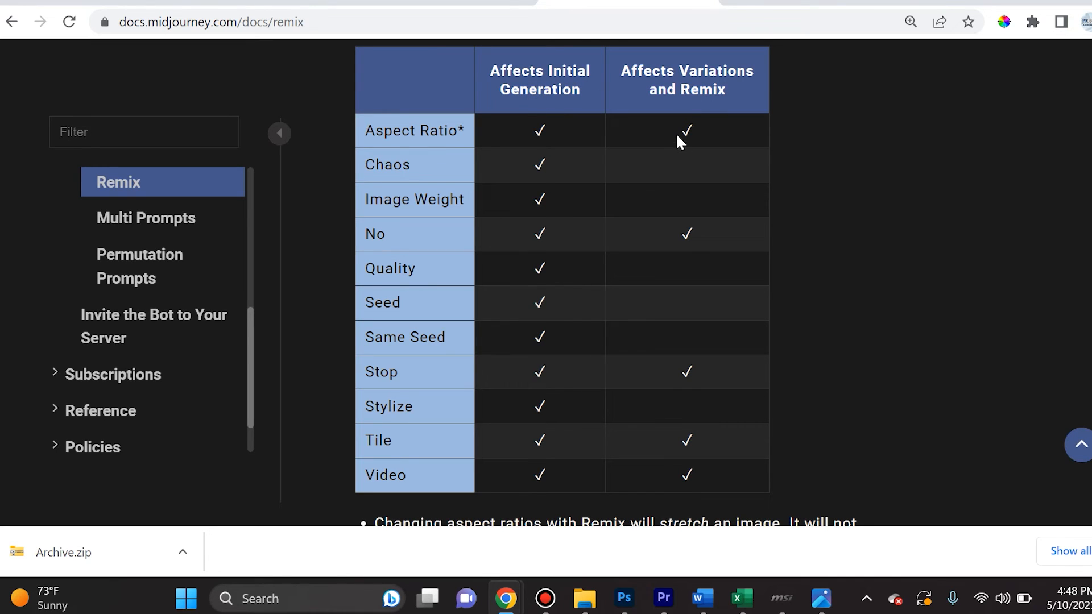
mouse_move(425, 127)
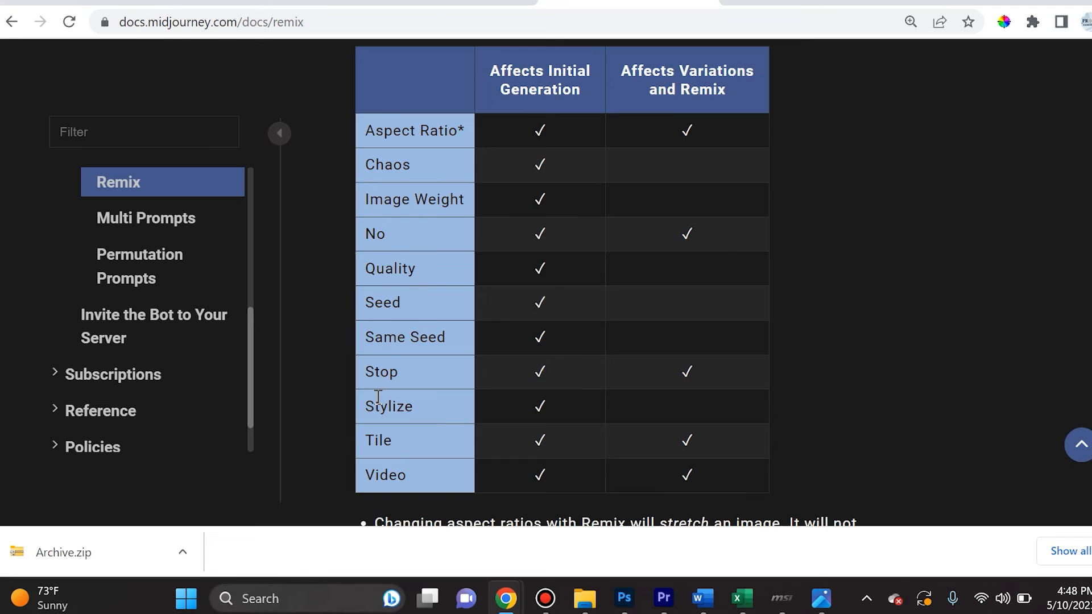
mouse_move(765, 366)
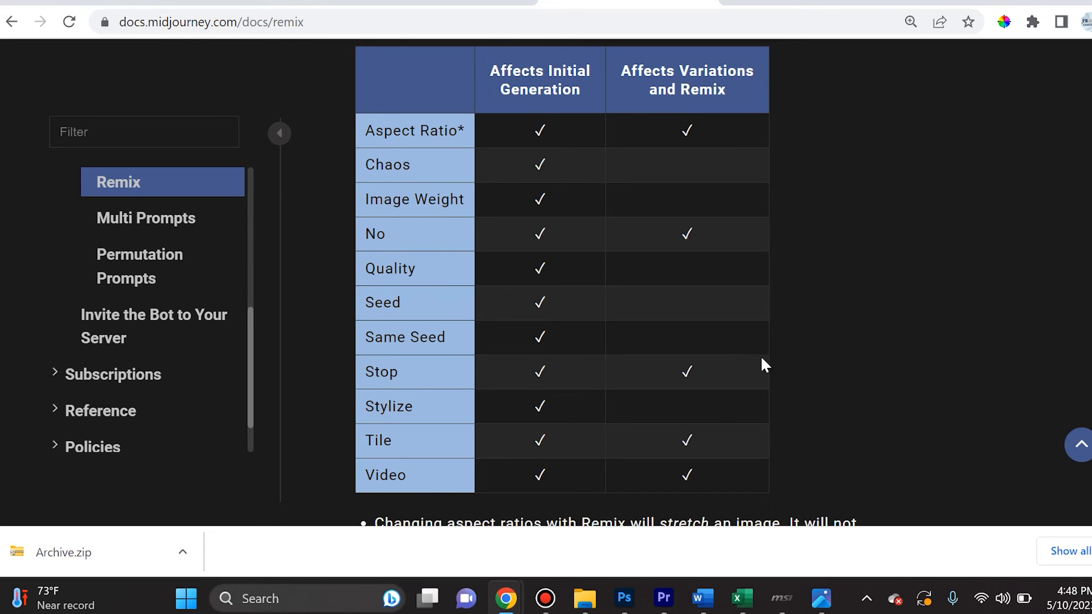
mouse_move(654, 78)
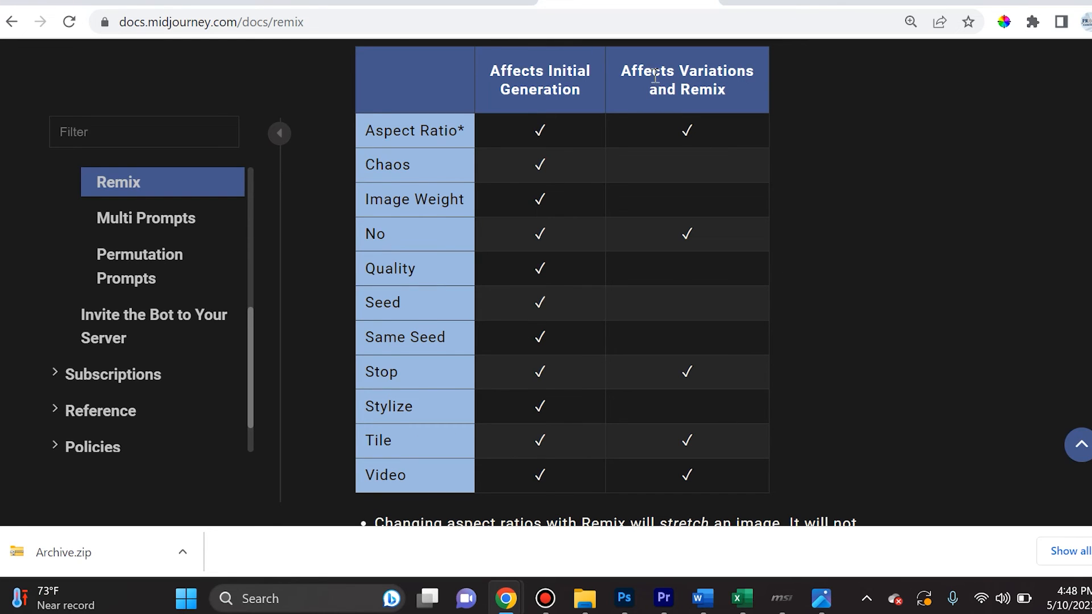
mouse_move(710, 155)
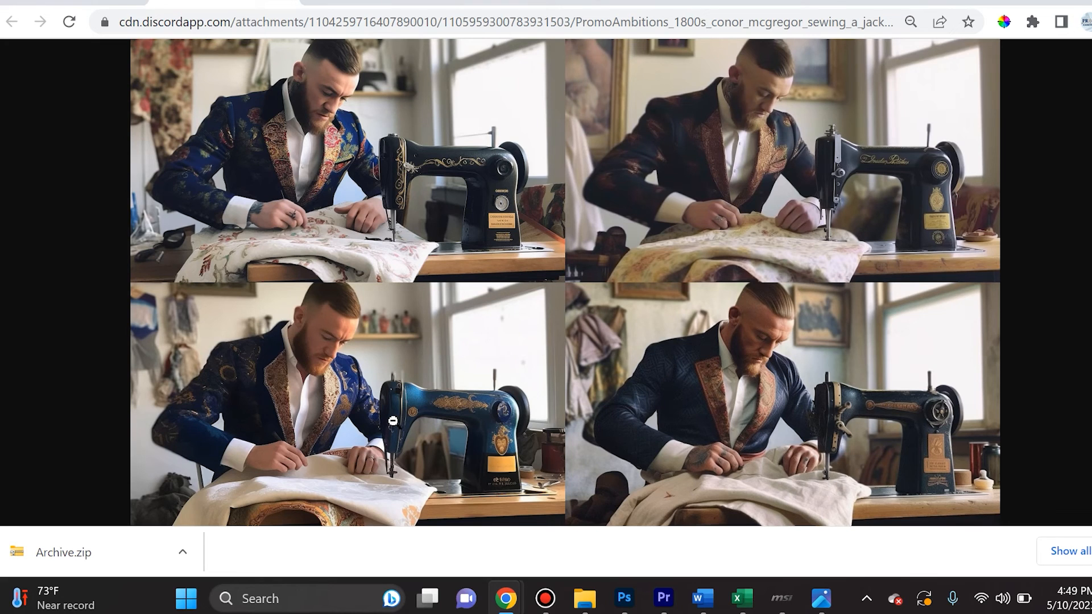
mouse_move(257, 310)
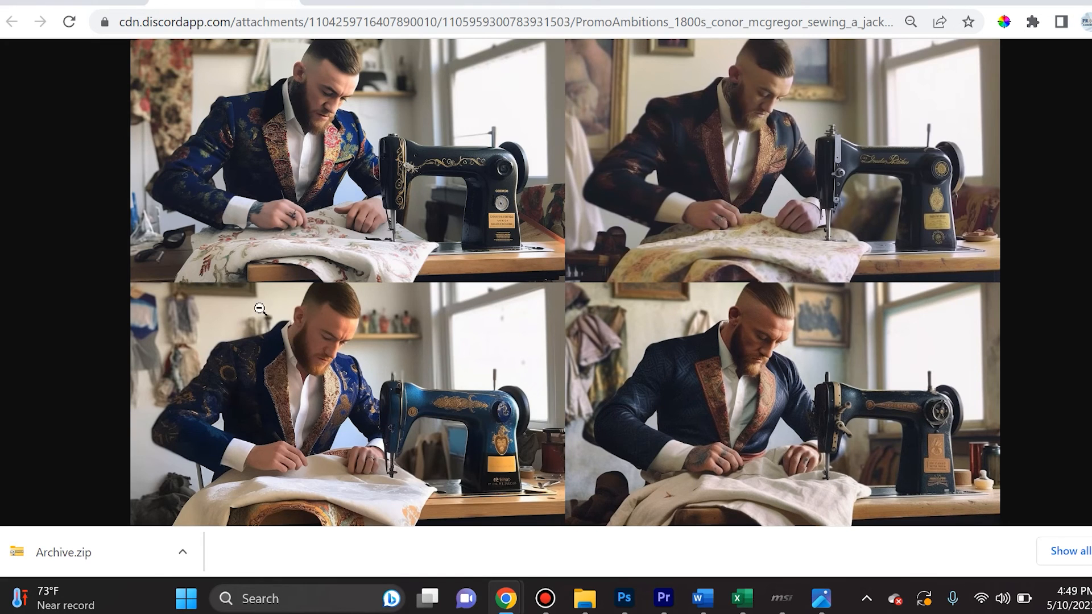
mouse_move(255, 398)
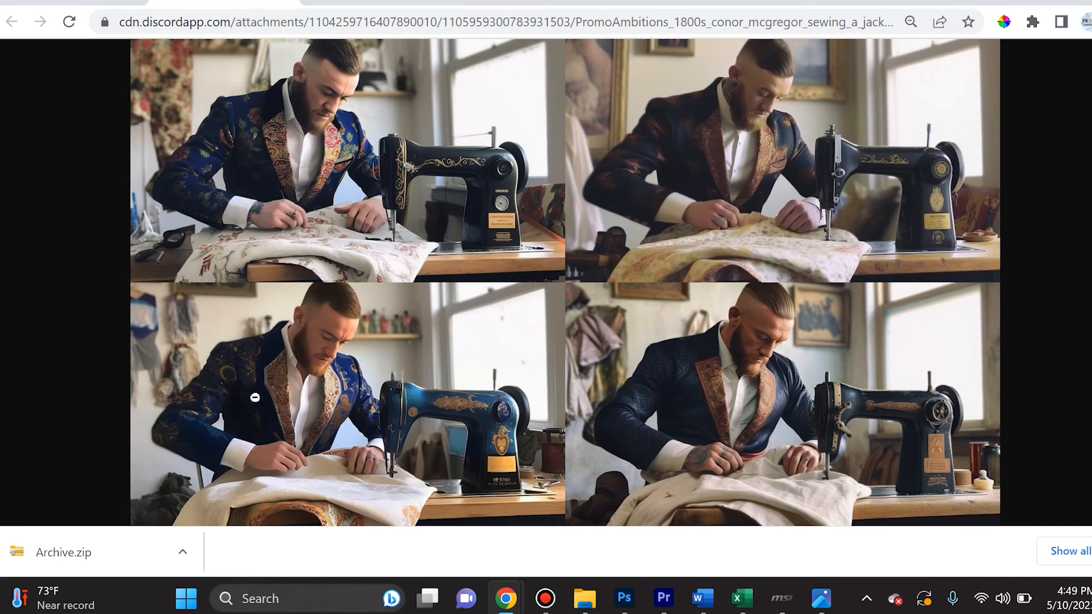
mouse_move(643, 448)
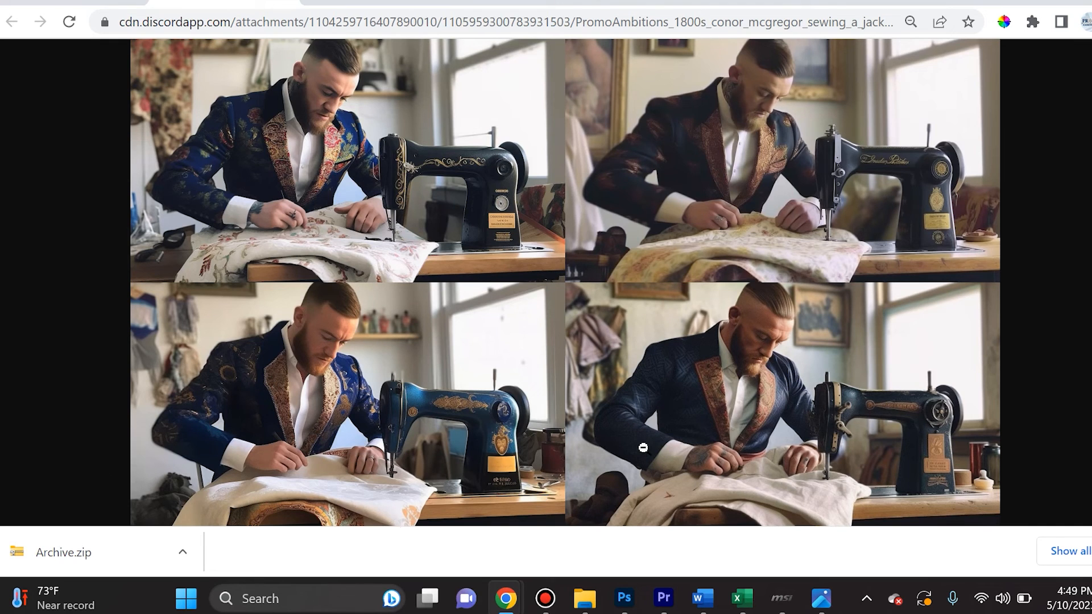
mouse_move(335, 222)
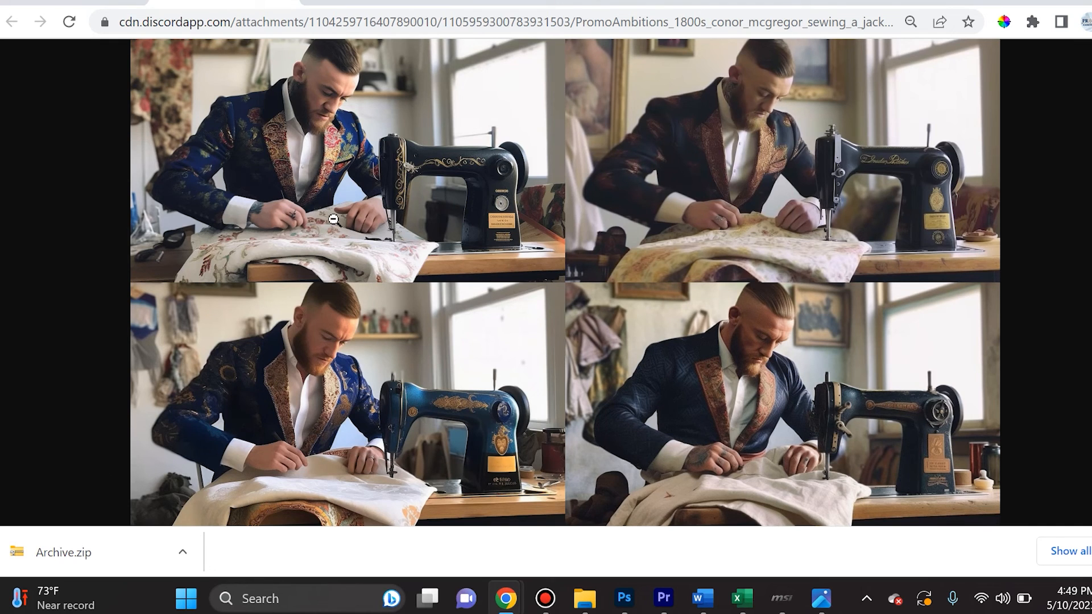
mouse_move(767, 134)
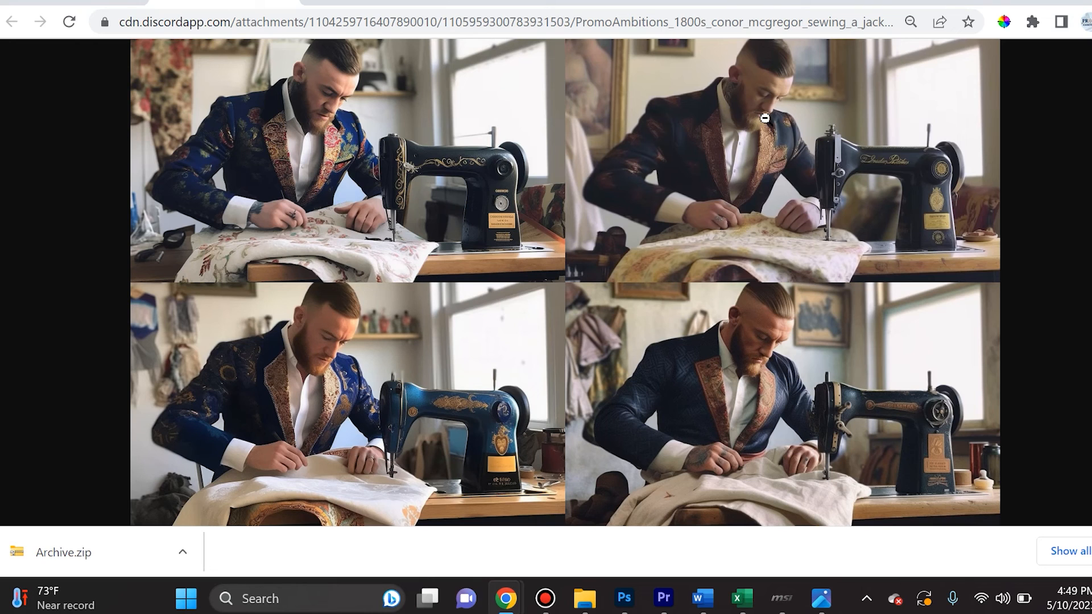
mouse_move(1012, 294)
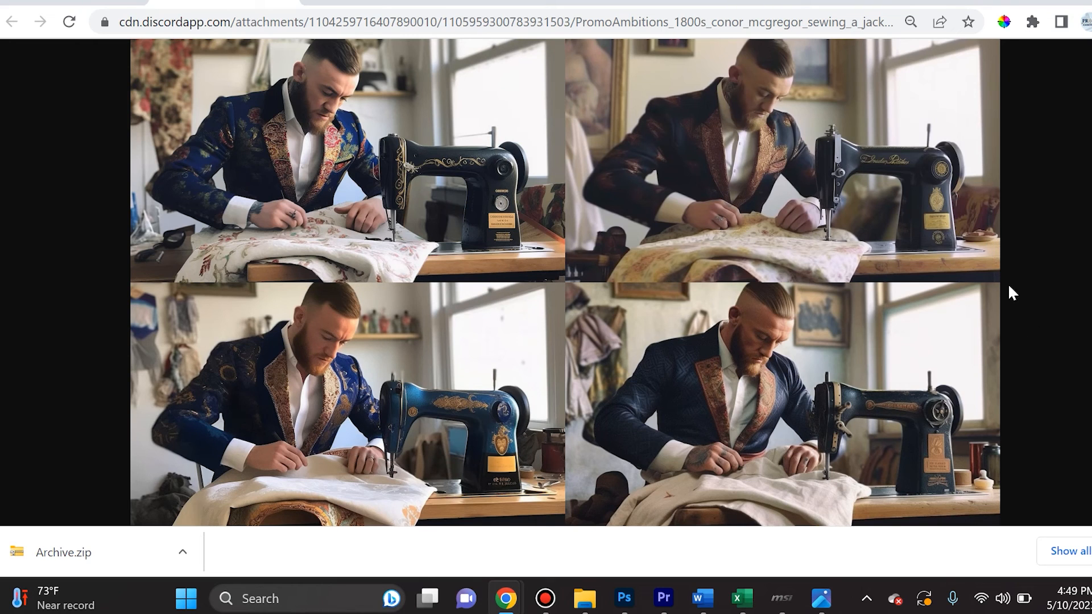